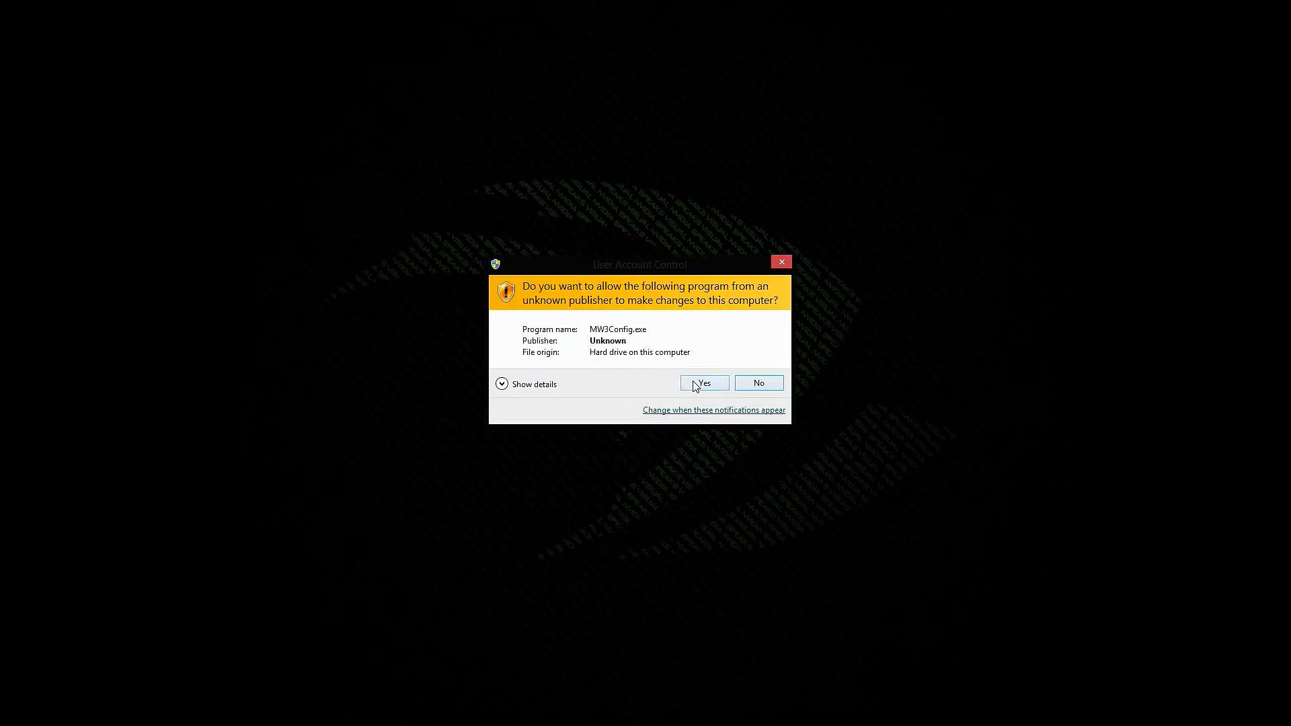
# - Approve the User Account Control prompt so MW3Config.exe launches with admin rights
pyautogui.click(702, 383)
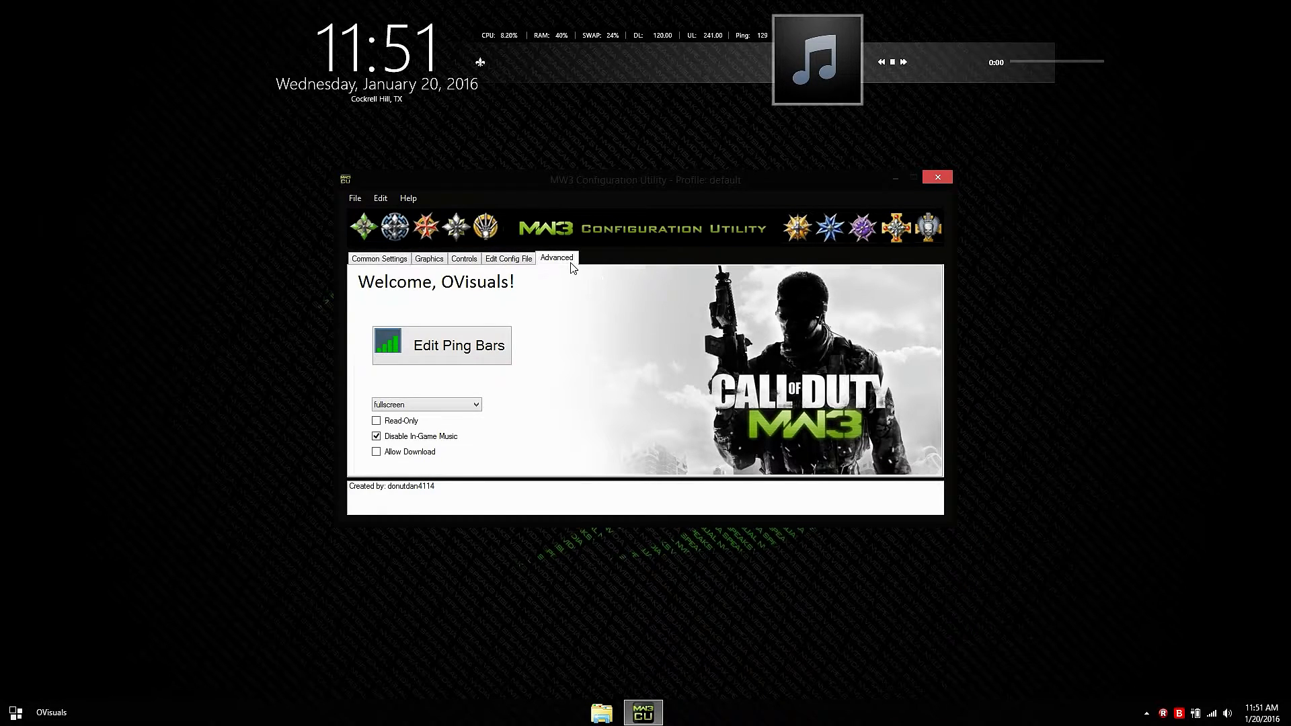
# - Browse to My Games > Call of Duty Modern Warfare 3 > players2 to locate config_mp.cfg
pyautogui.click(508, 258)
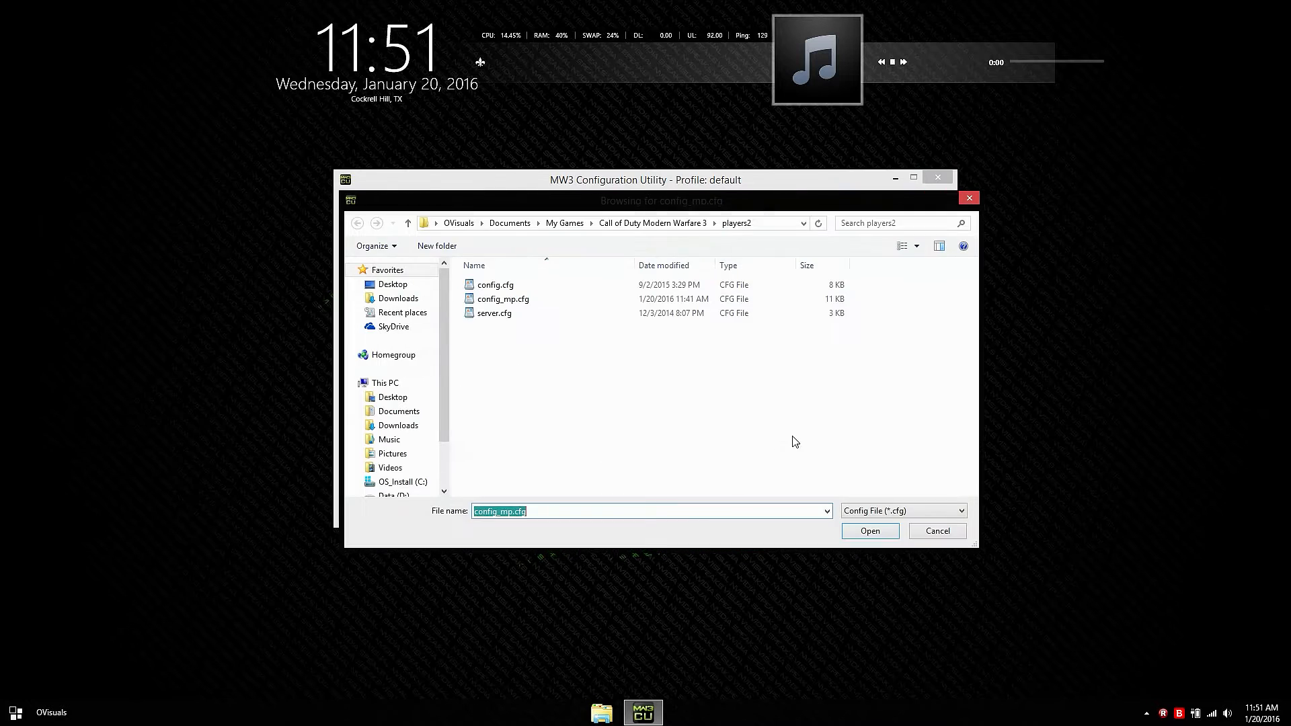
pyautogui.moveTo(1117, 268)
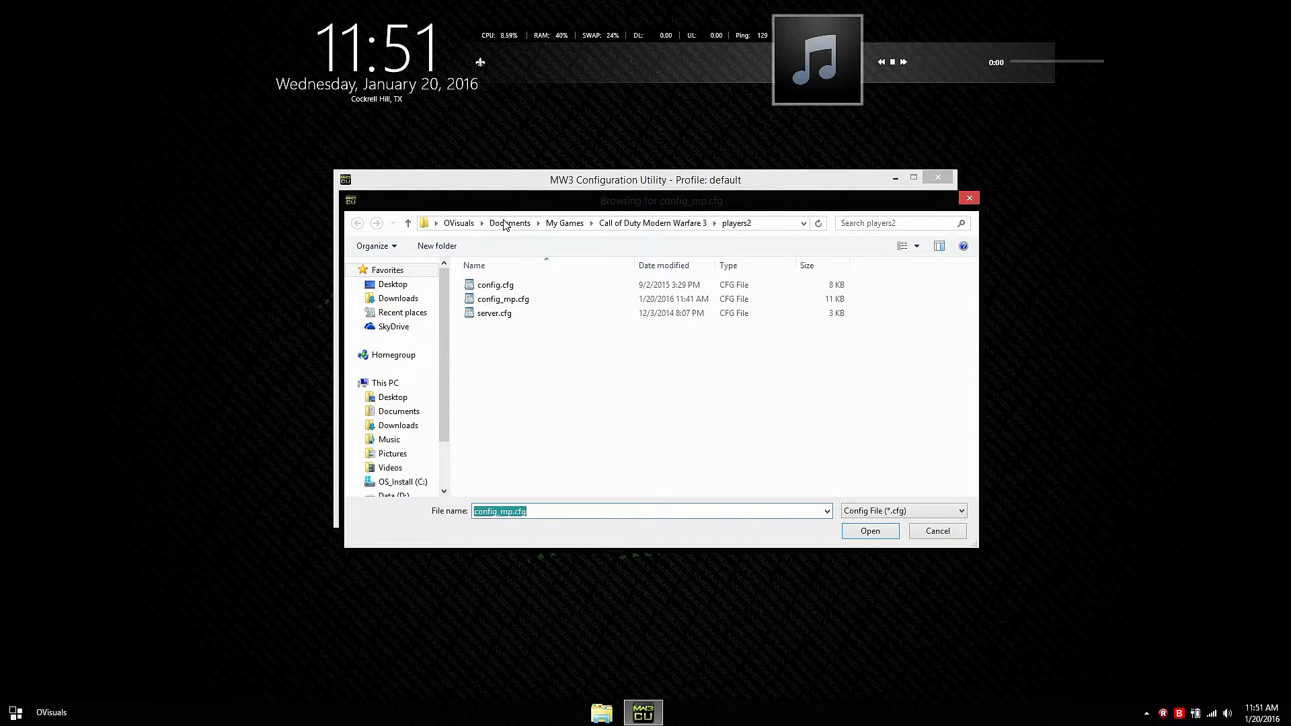
pyautogui.click(563, 222)
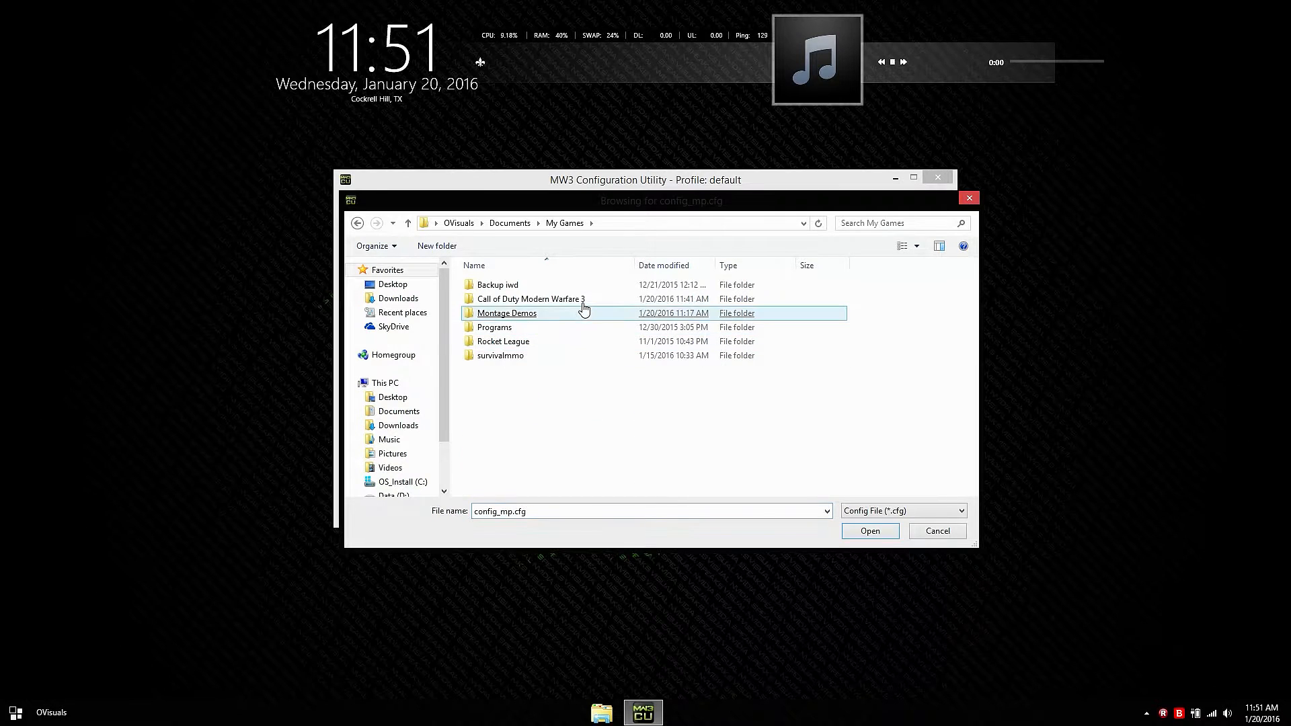
pyautogui.doubleClick(529, 298)
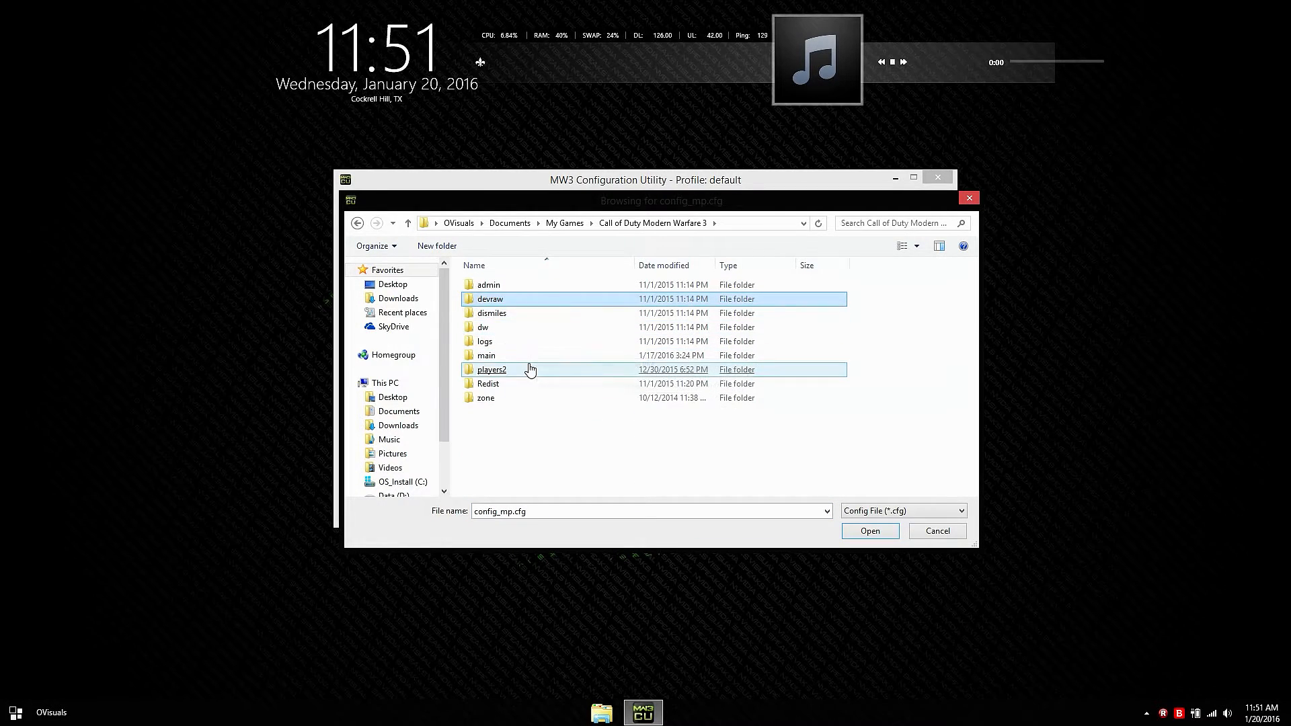
pyautogui.doubleClick(492, 369)
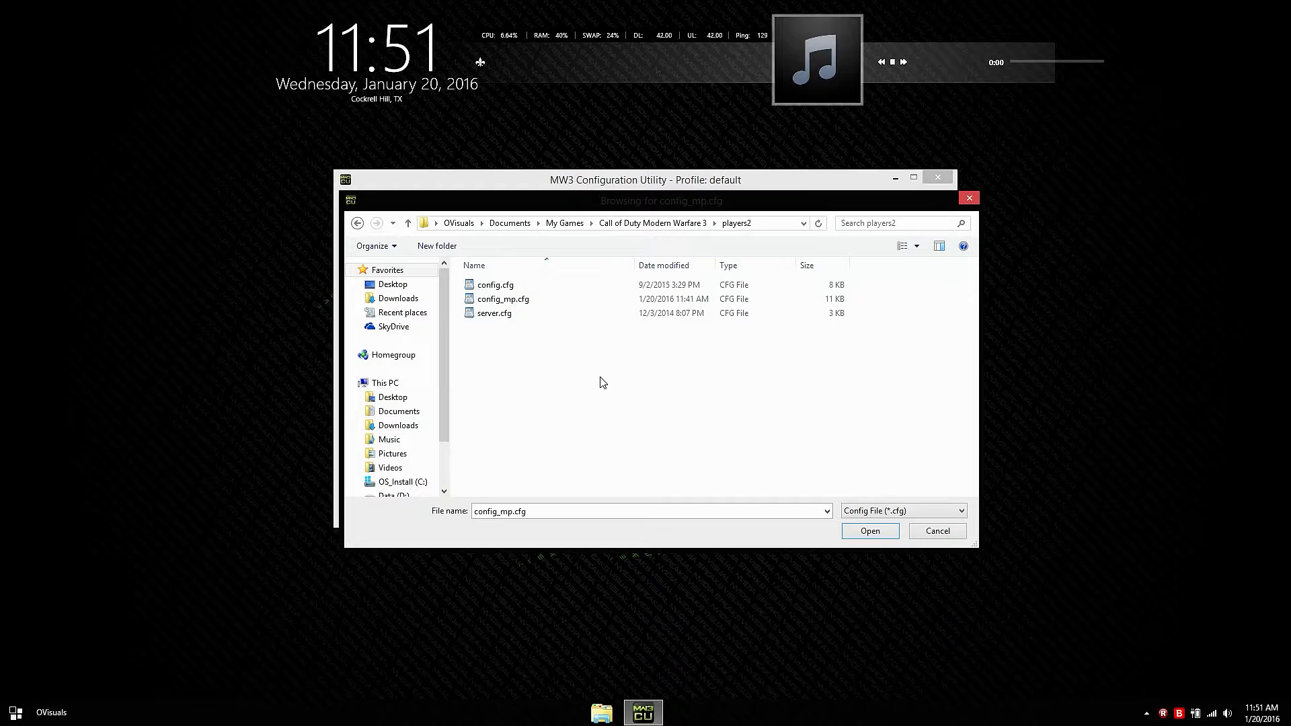
pyautogui.moveTo(502, 298)
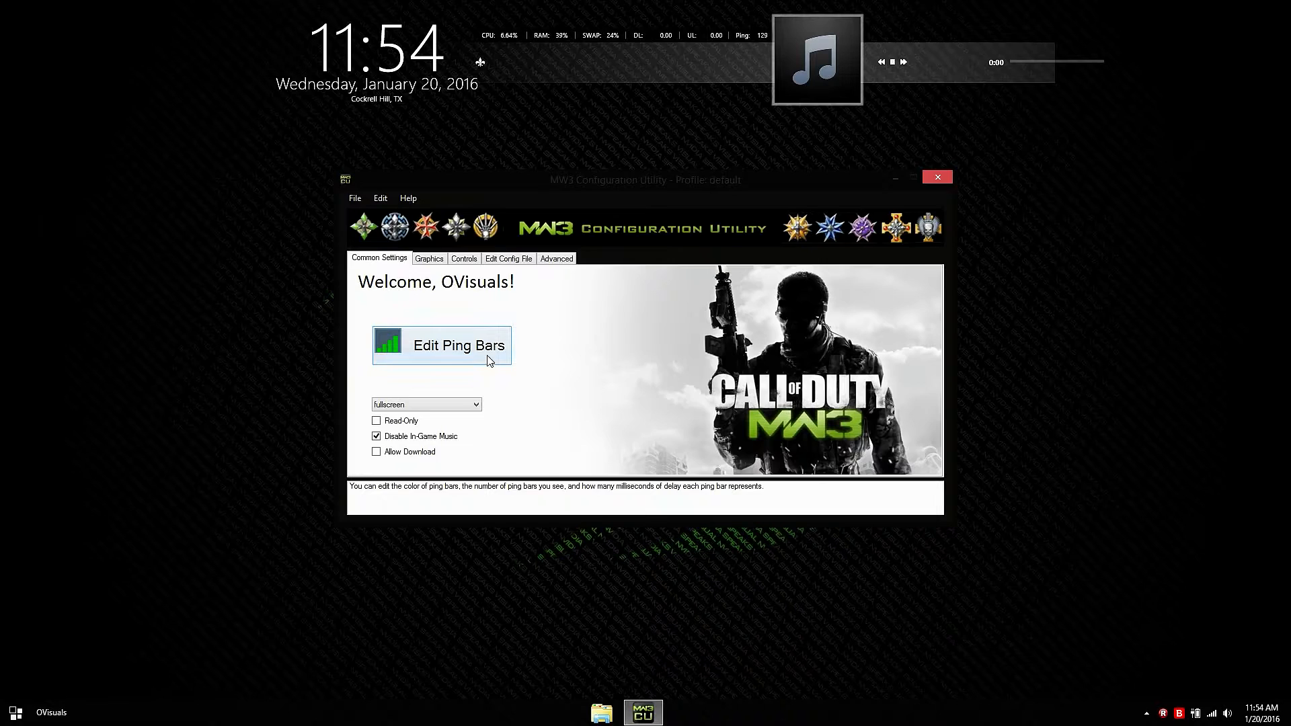
# - Save the ping bar settings with Ping Interval 100 and 4 ping bars
pyautogui.click(441, 346)
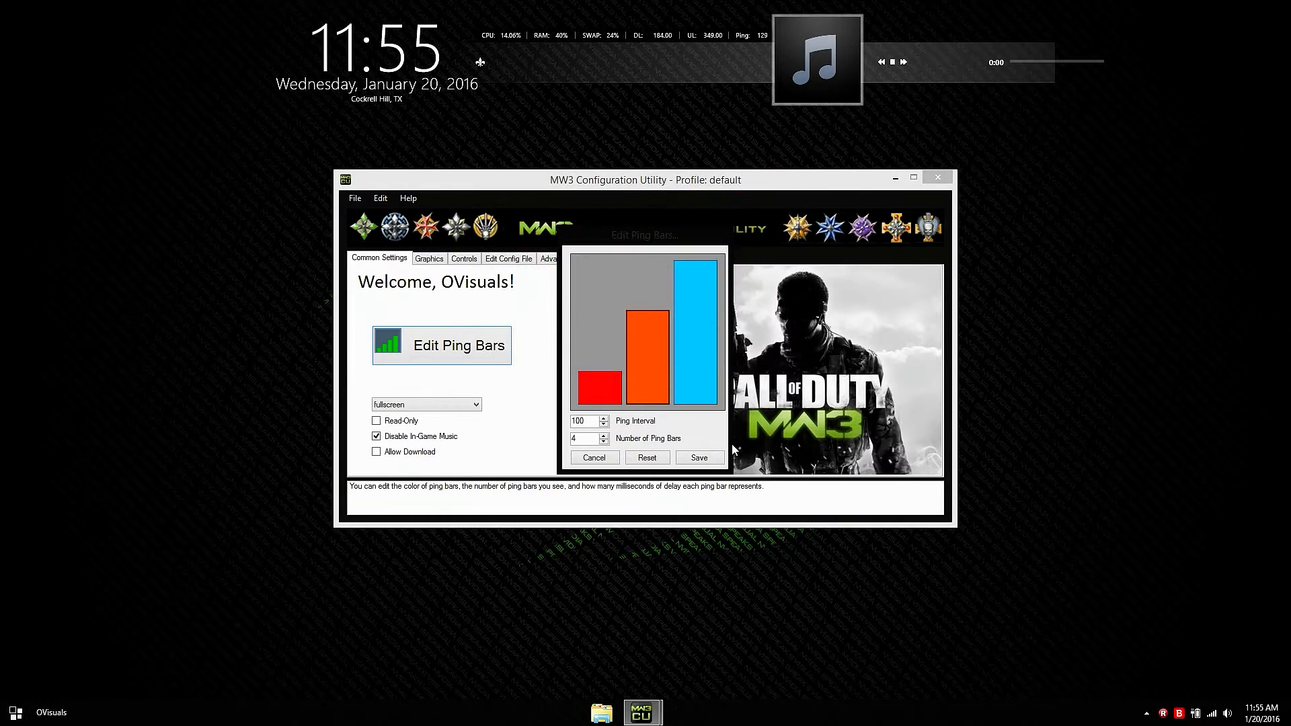
pyautogui.moveTo(702, 439)
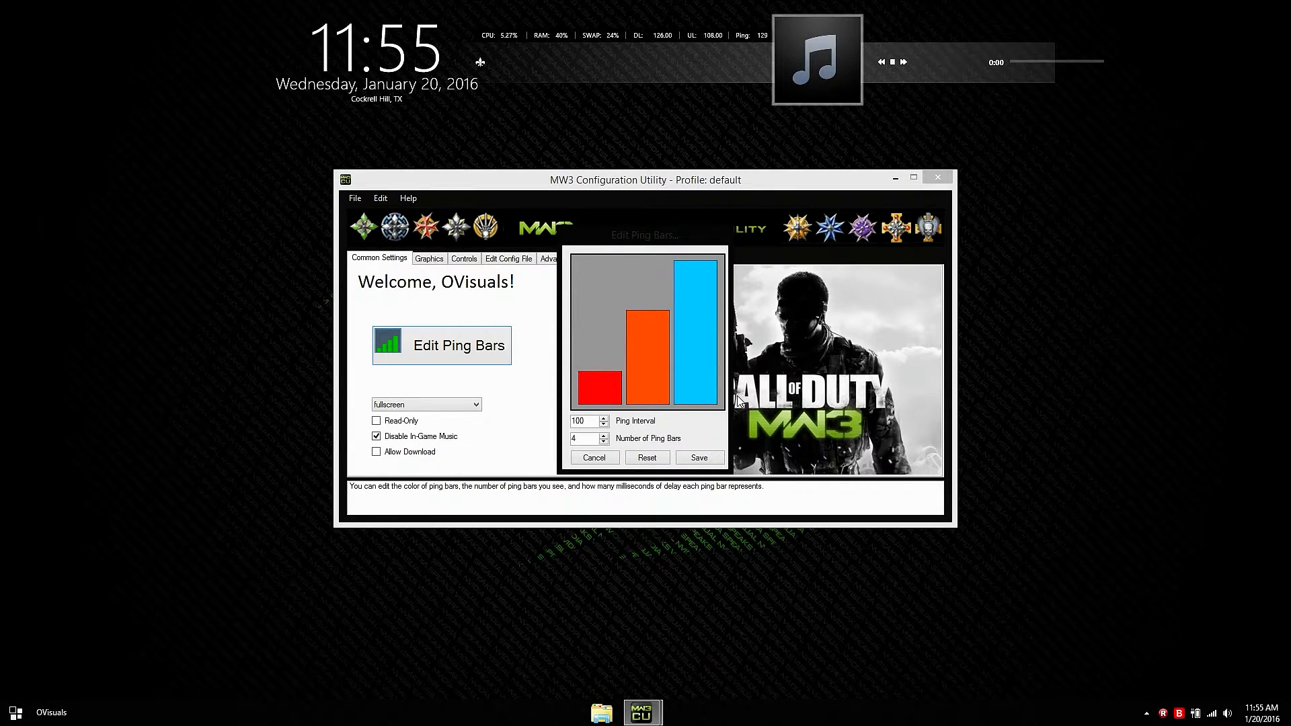
pyautogui.moveTo(585, 333)
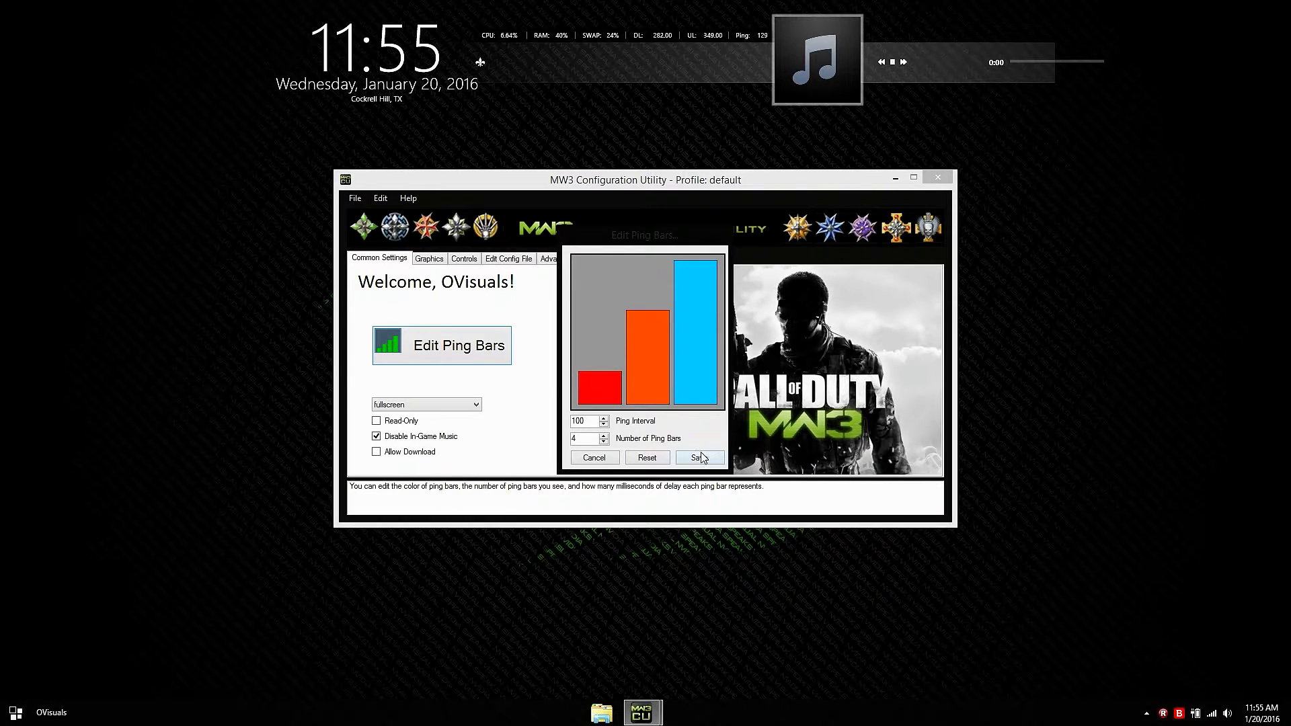
pyautogui.click(699, 457)
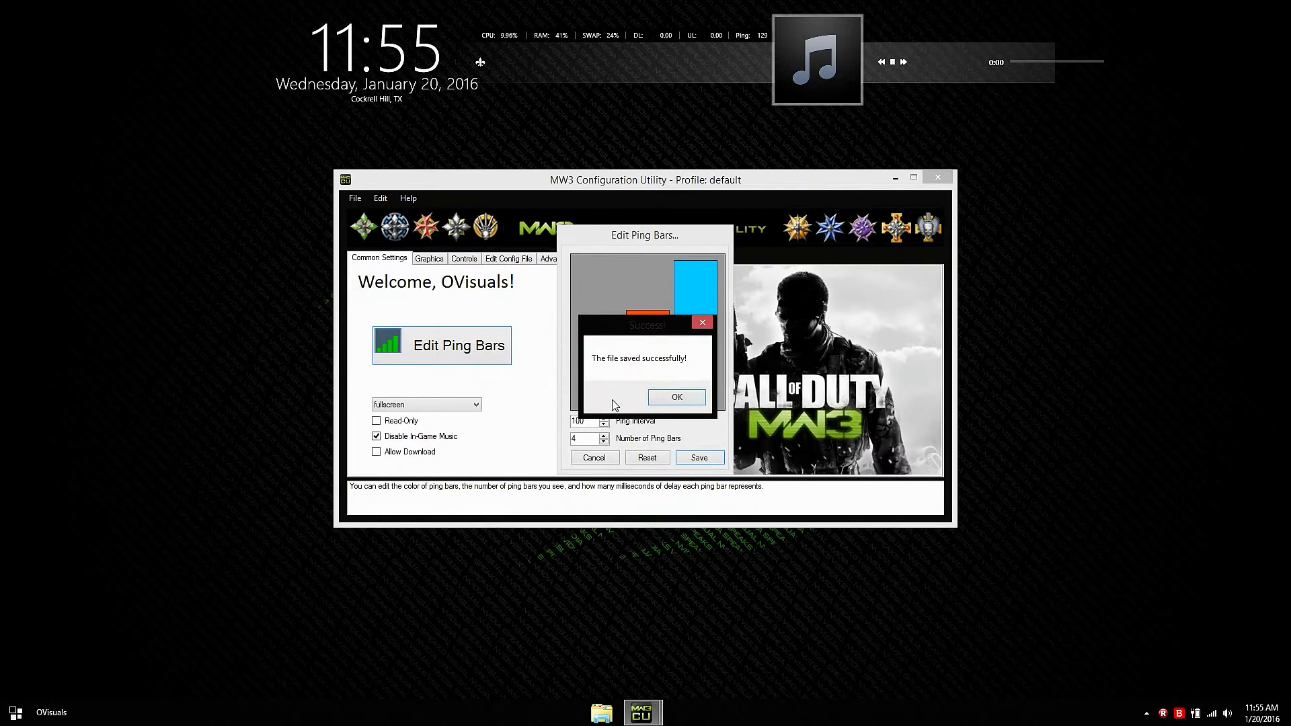
# - Dismiss the save confirmation and keep the display mode set to fullscreen
pyautogui.click(676, 397)
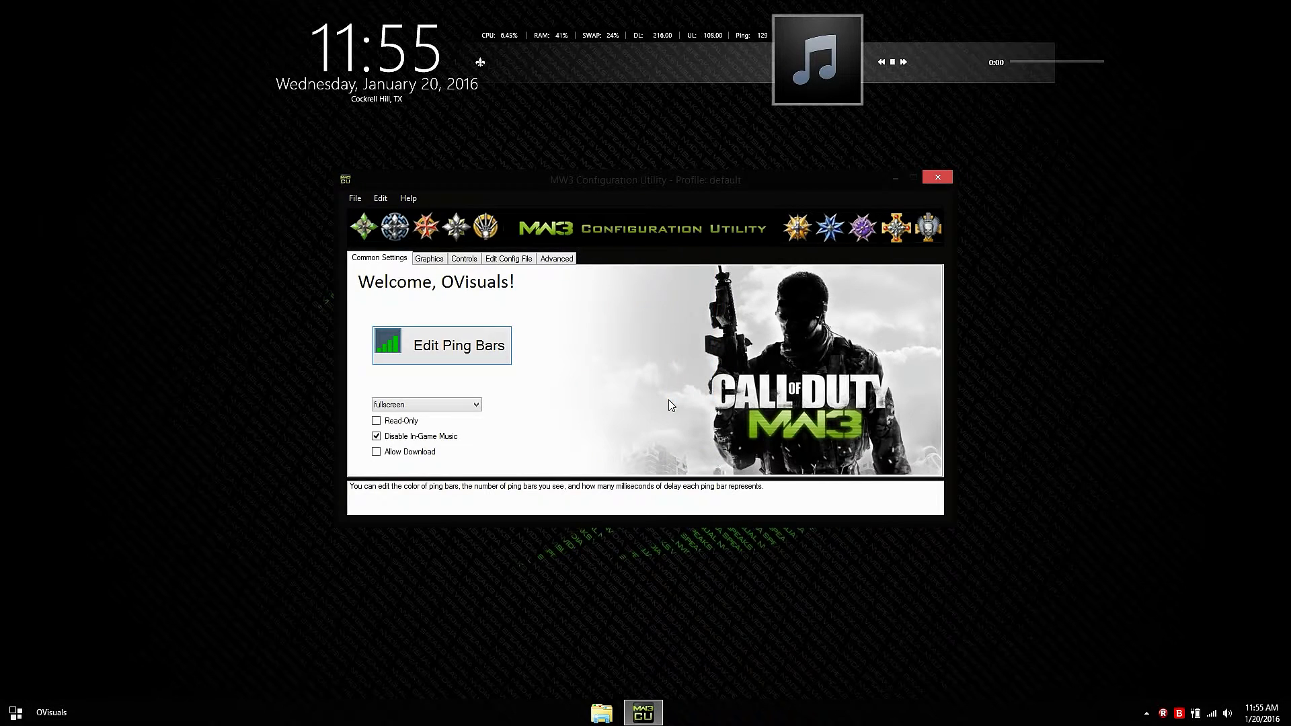
pyautogui.click(427, 405)
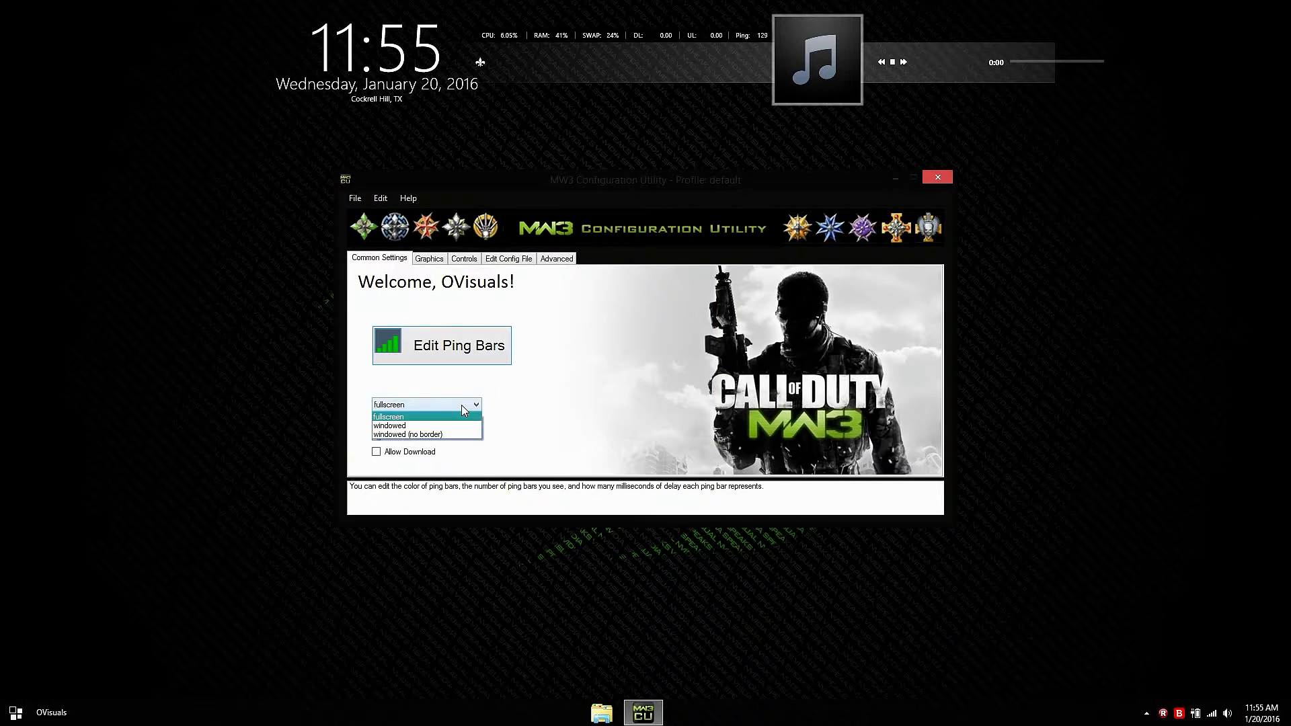
pyautogui.click(389, 415)
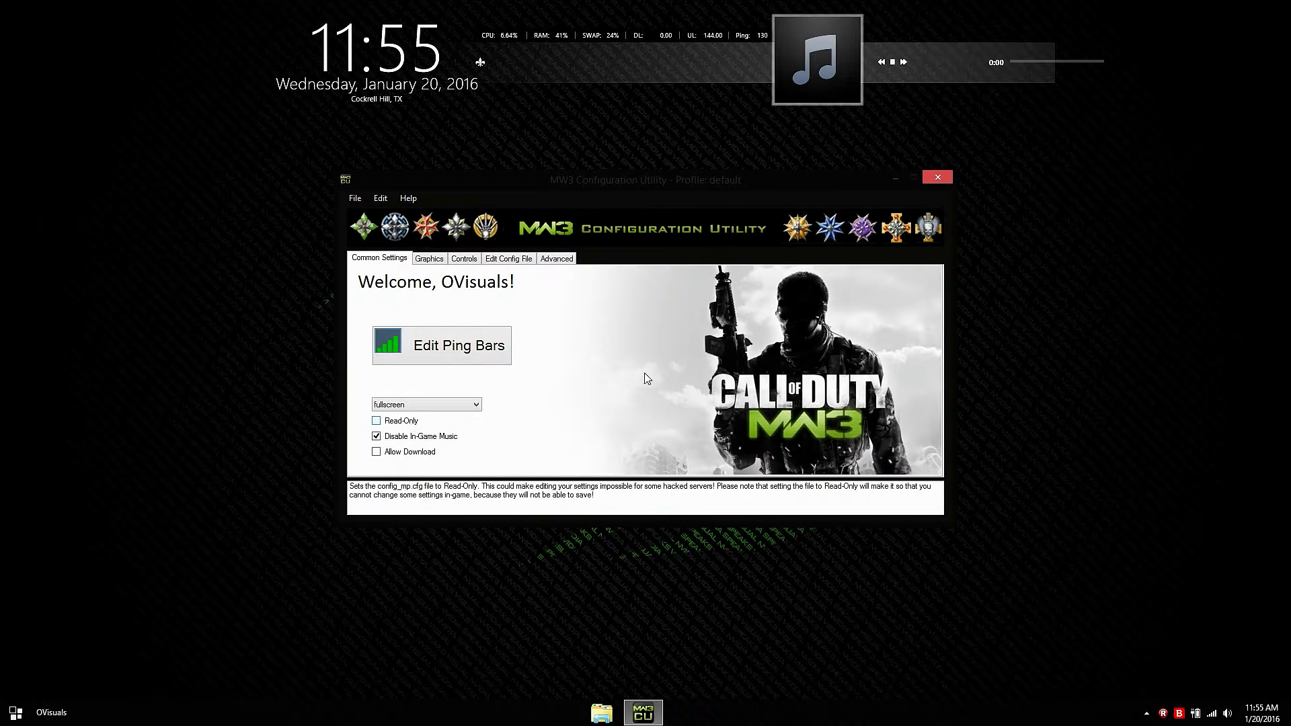
pyautogui.moveTo(654, 348)
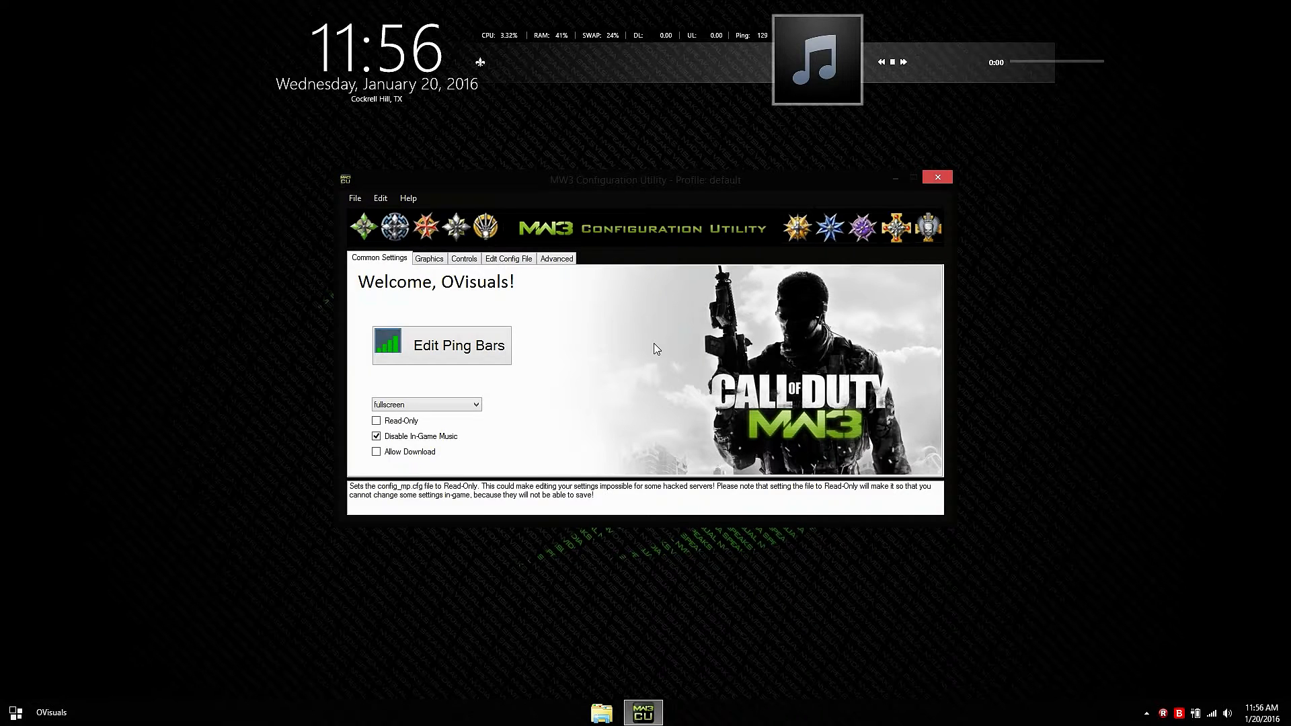
# - Uncheck Blood, Sun, Water and Depth of Field on the Graphics tab
pyautogui.click(427, 258)
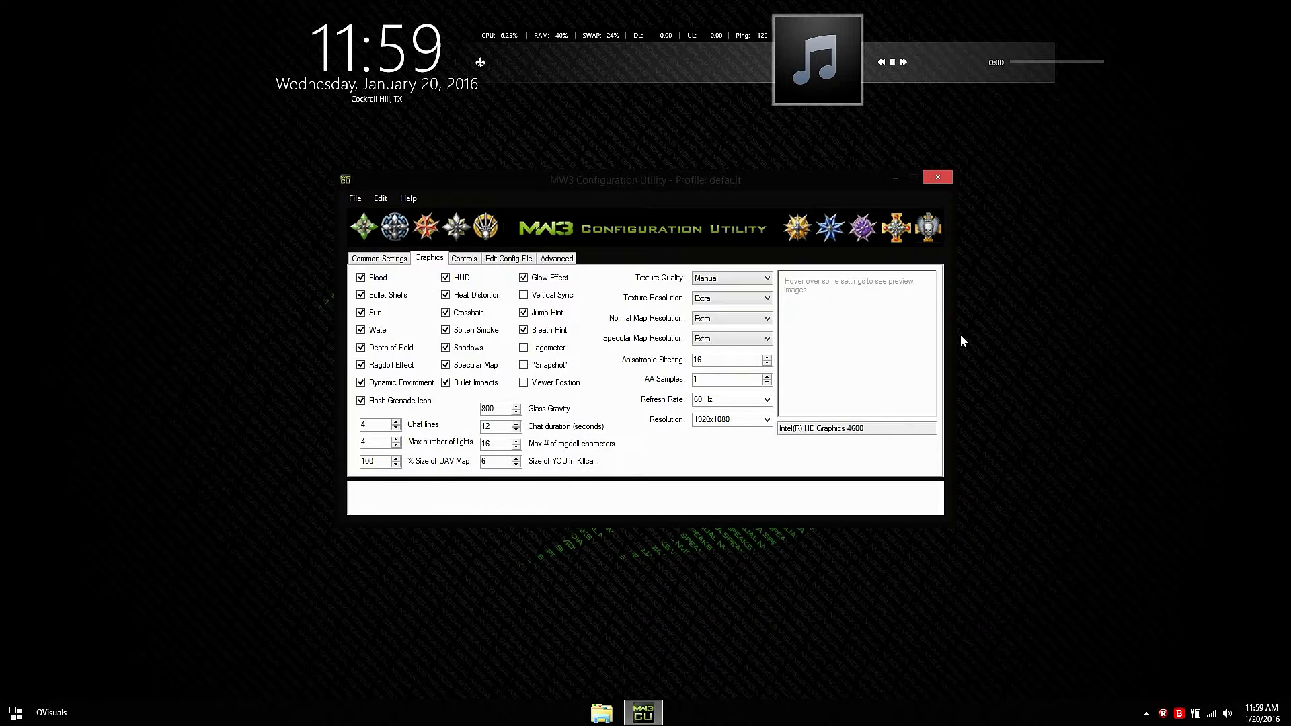
pyautogui.moveTo(379, 277)
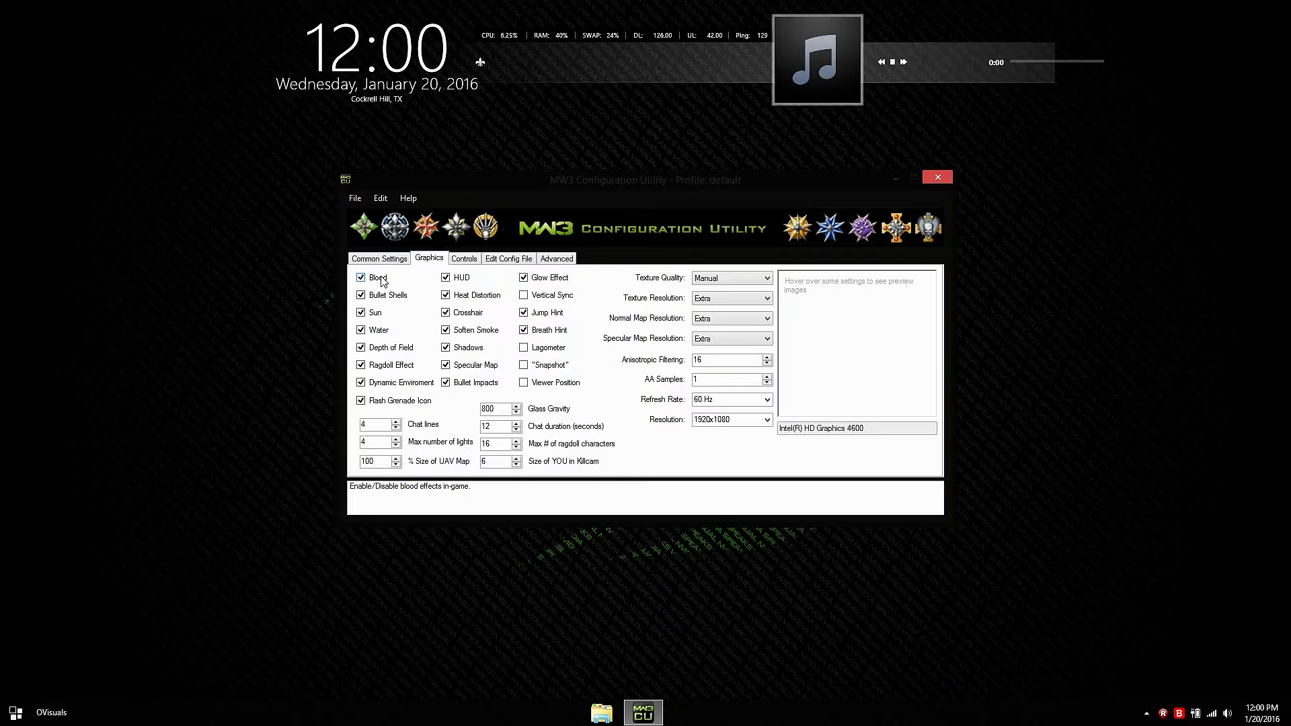
pyautogui.click(360, 277)
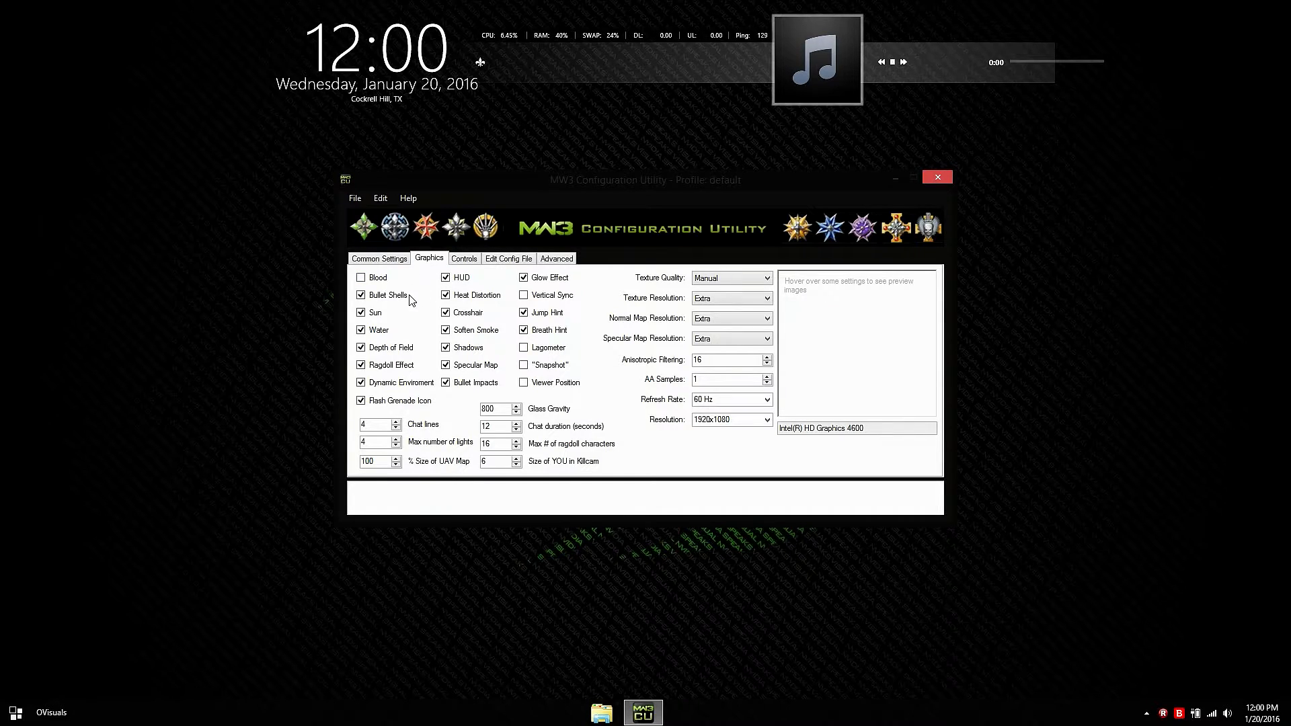
pyautogui.moveTo(388, 294)
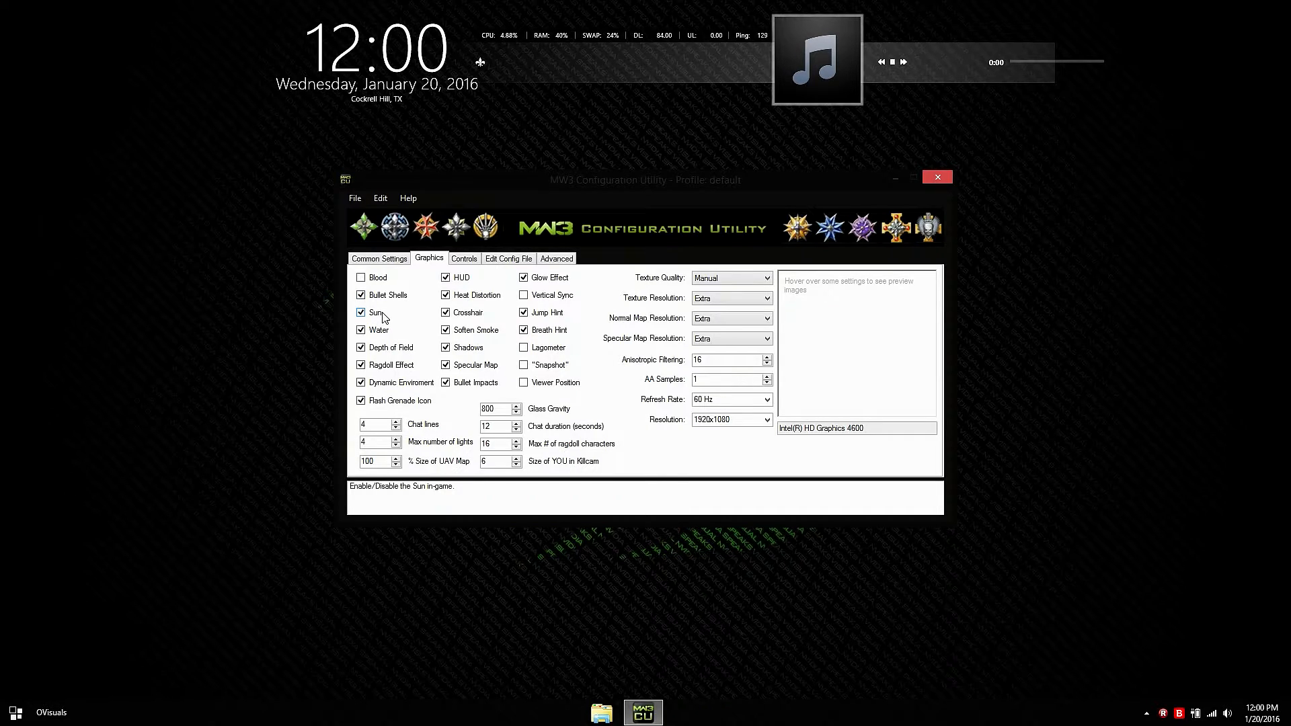
pyautogui.click(360, 312)
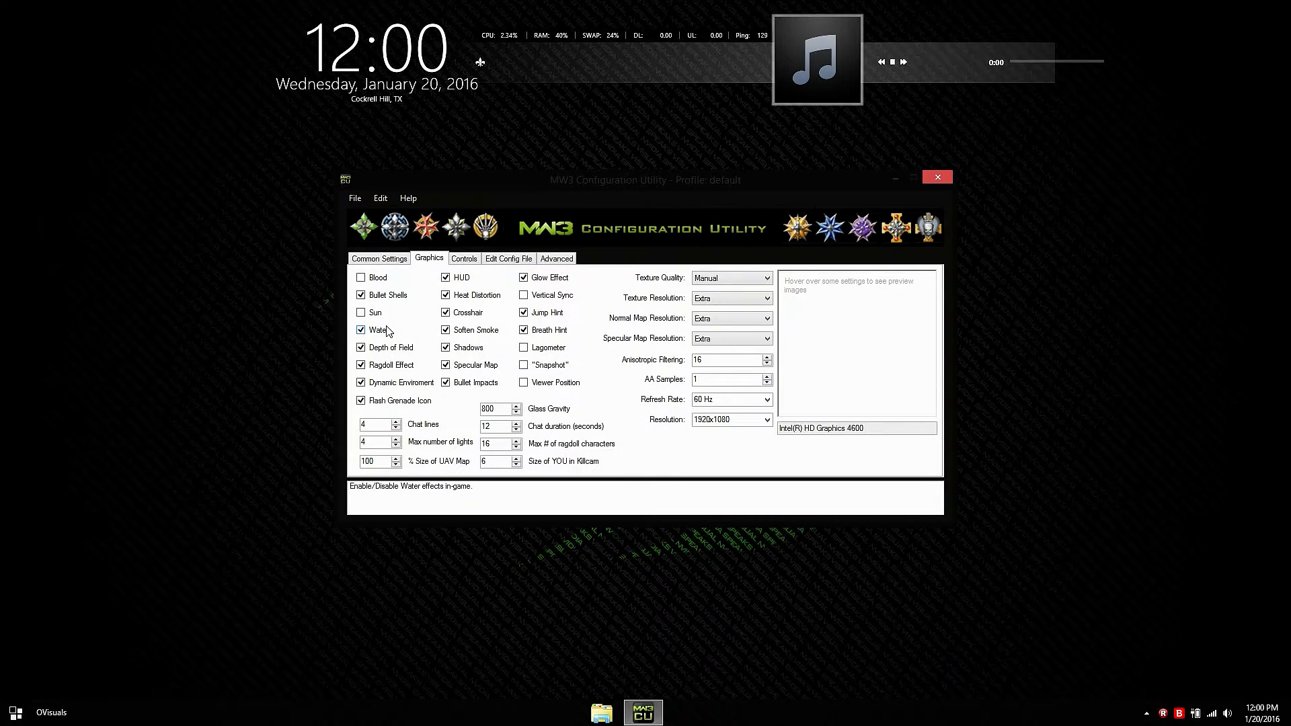
pyautogui.click(360, 329)
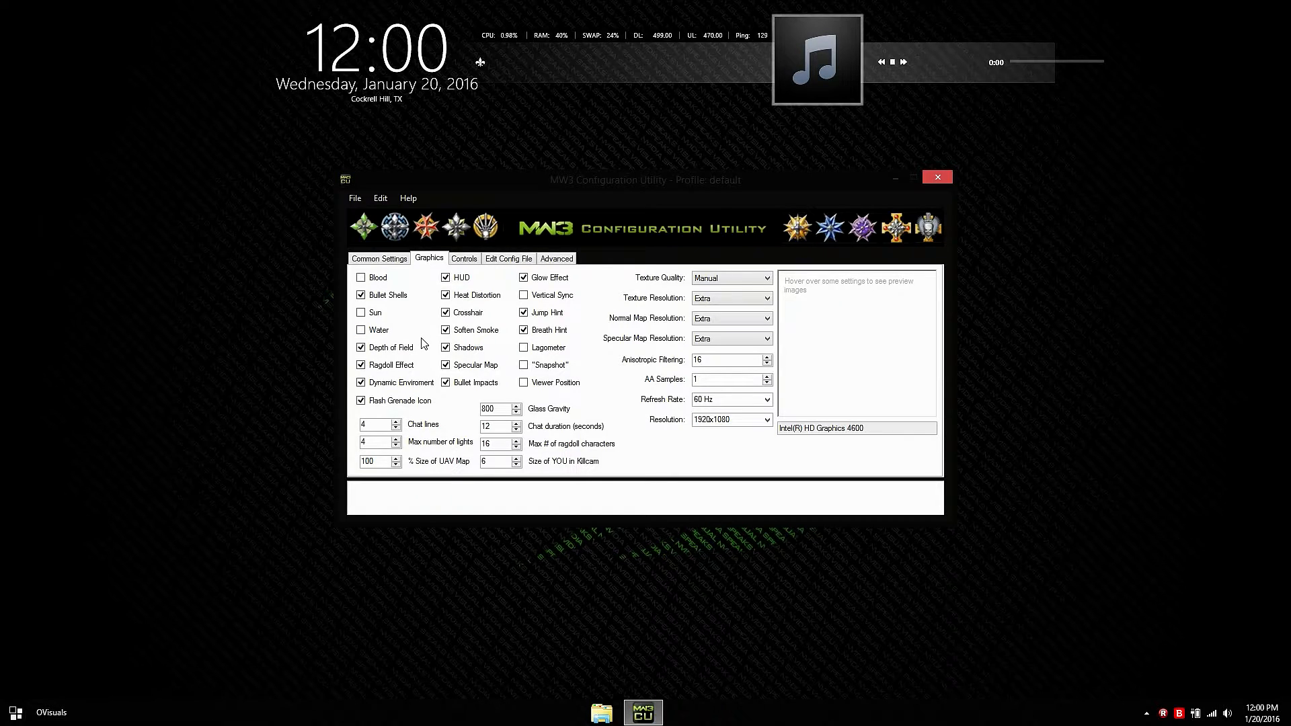
pyautogui.moveTo(391, 347)
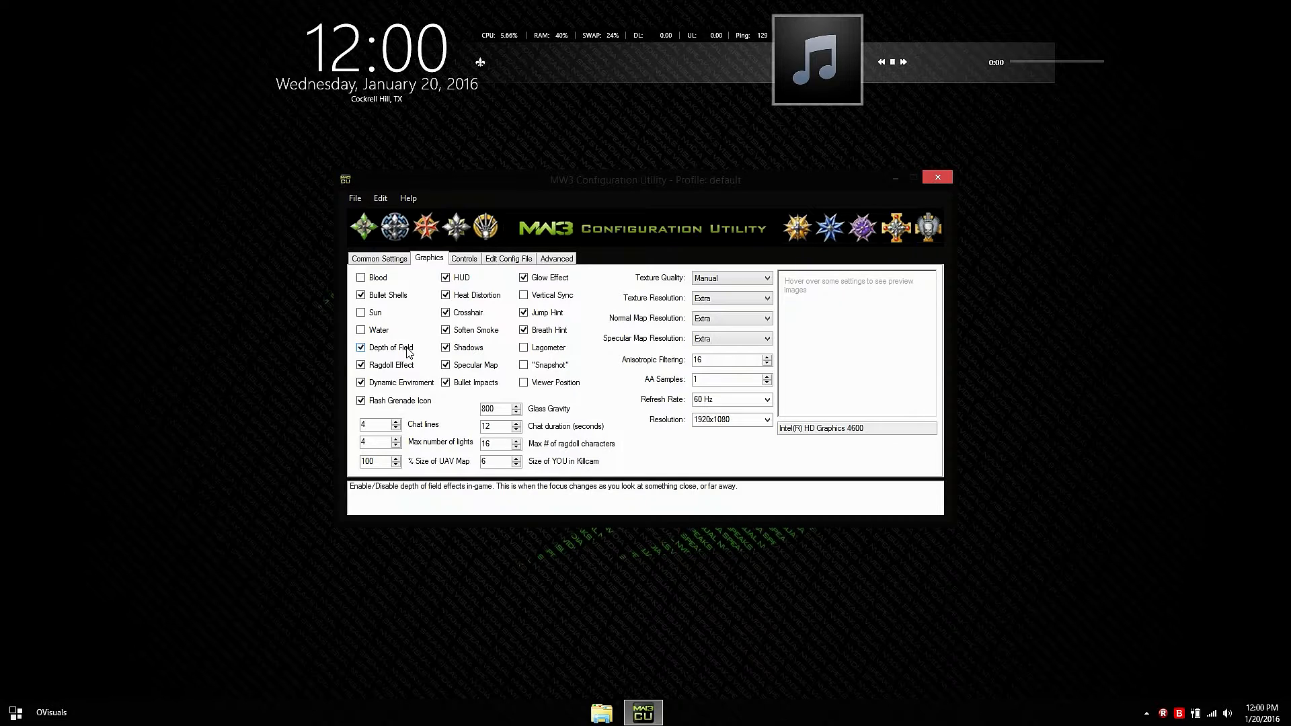
pyautogui.click(360, 347)
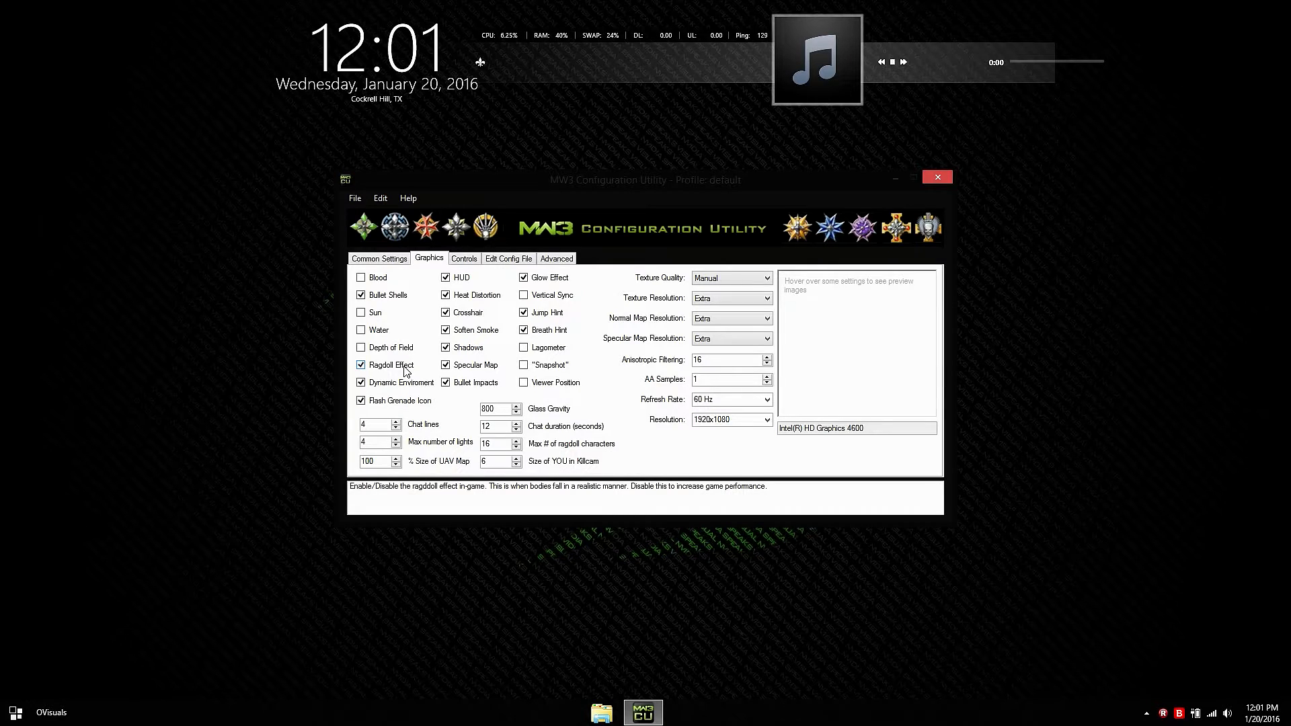
# - Uncheck Ragdoll Effect and Dynamic Enviroment, with max ragdoll characters at 0
pyautogui.click(361, 364)
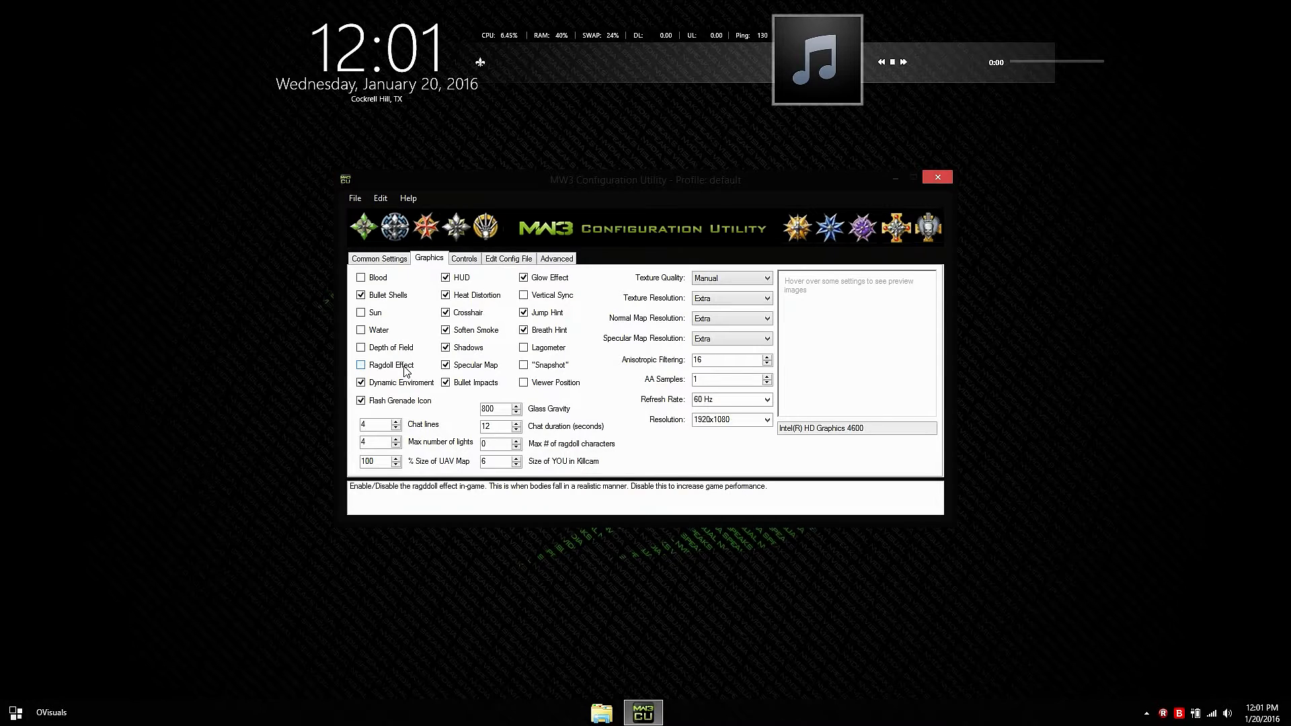
pyautogui.click(360, 382)
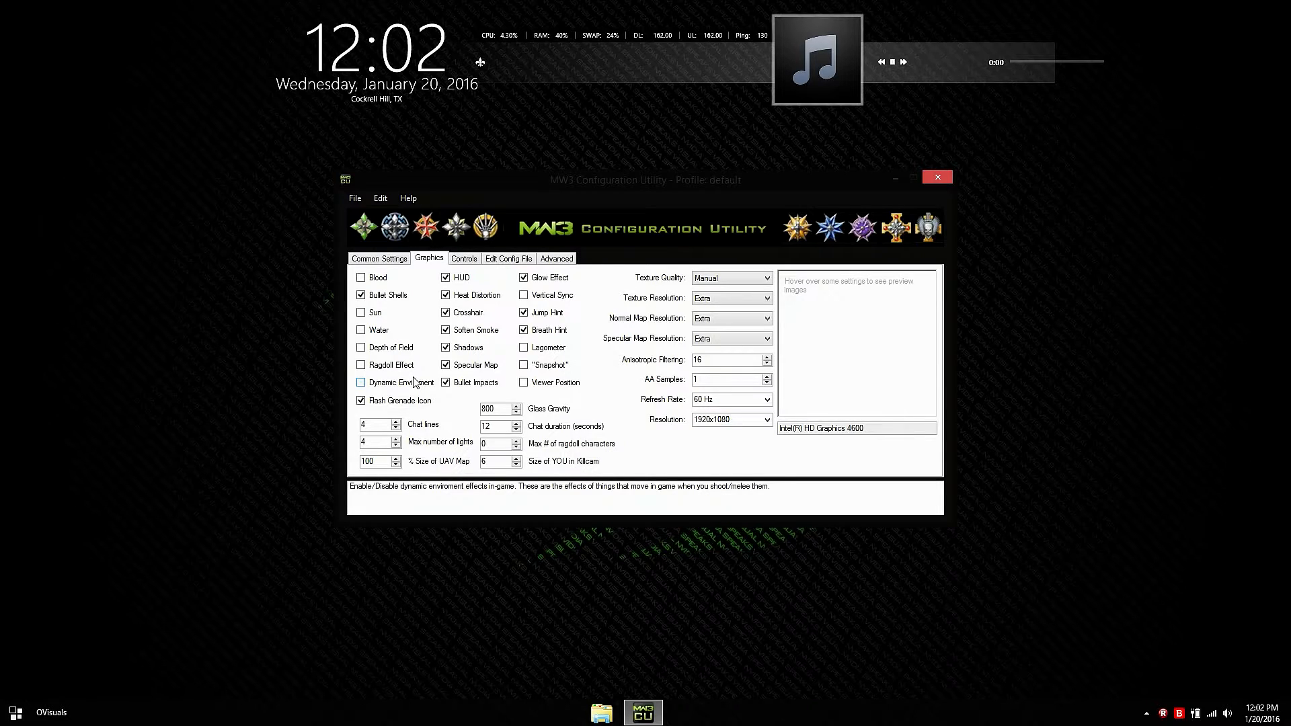
# - Uncheck Heat Distortion, Soften Smoke and Shadows in the graphics settings
pyautogui.click(360, 382)
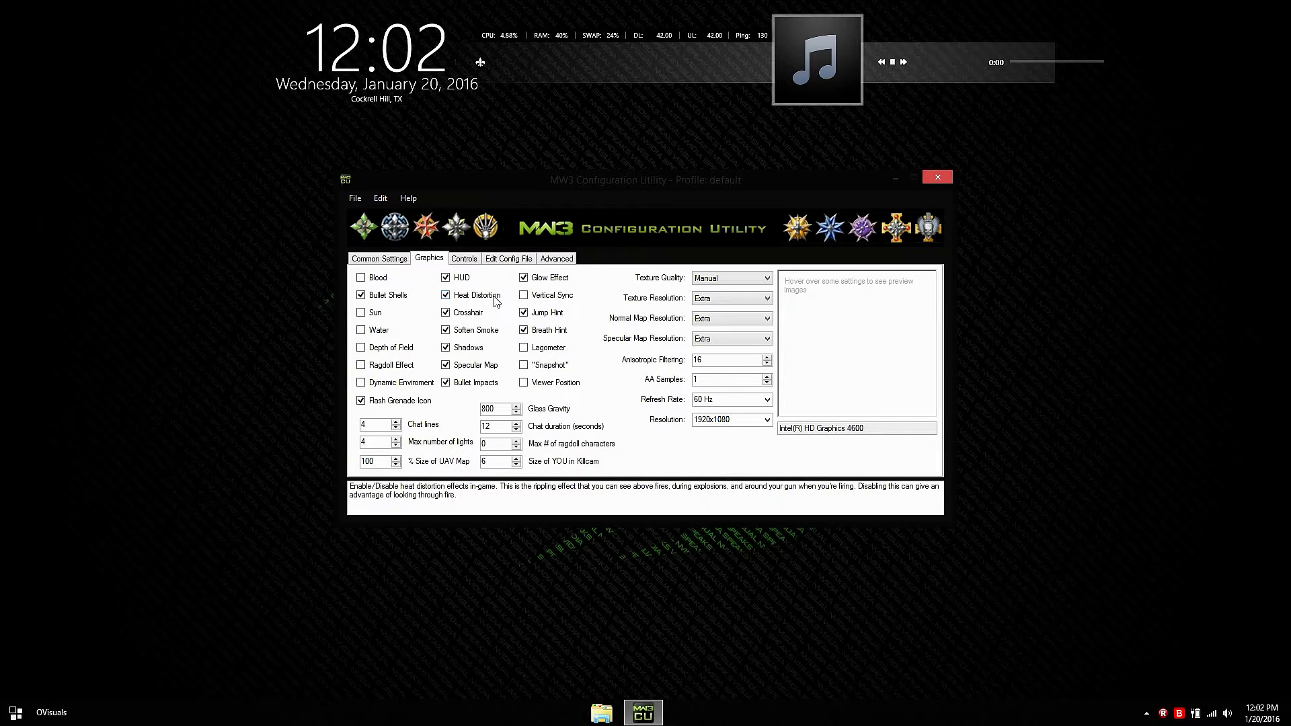
pyautogui.click(445, 294)
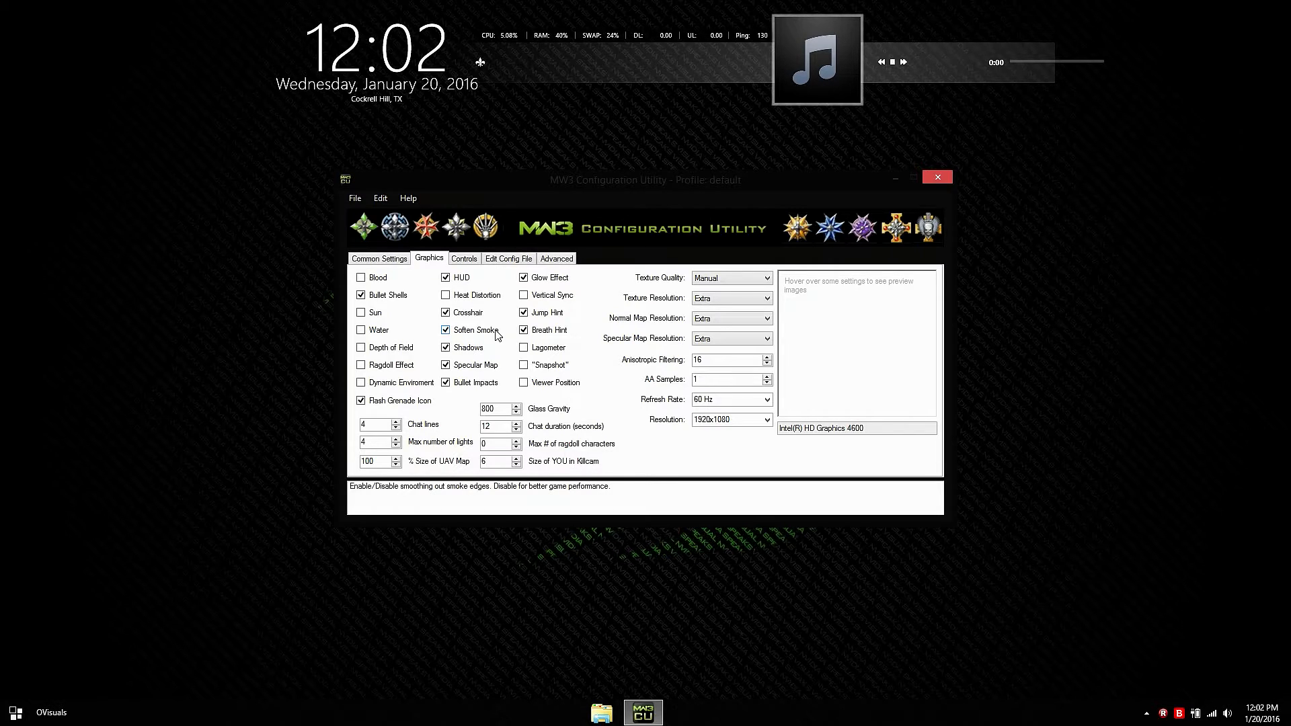
pyautogui.click(445, 329)
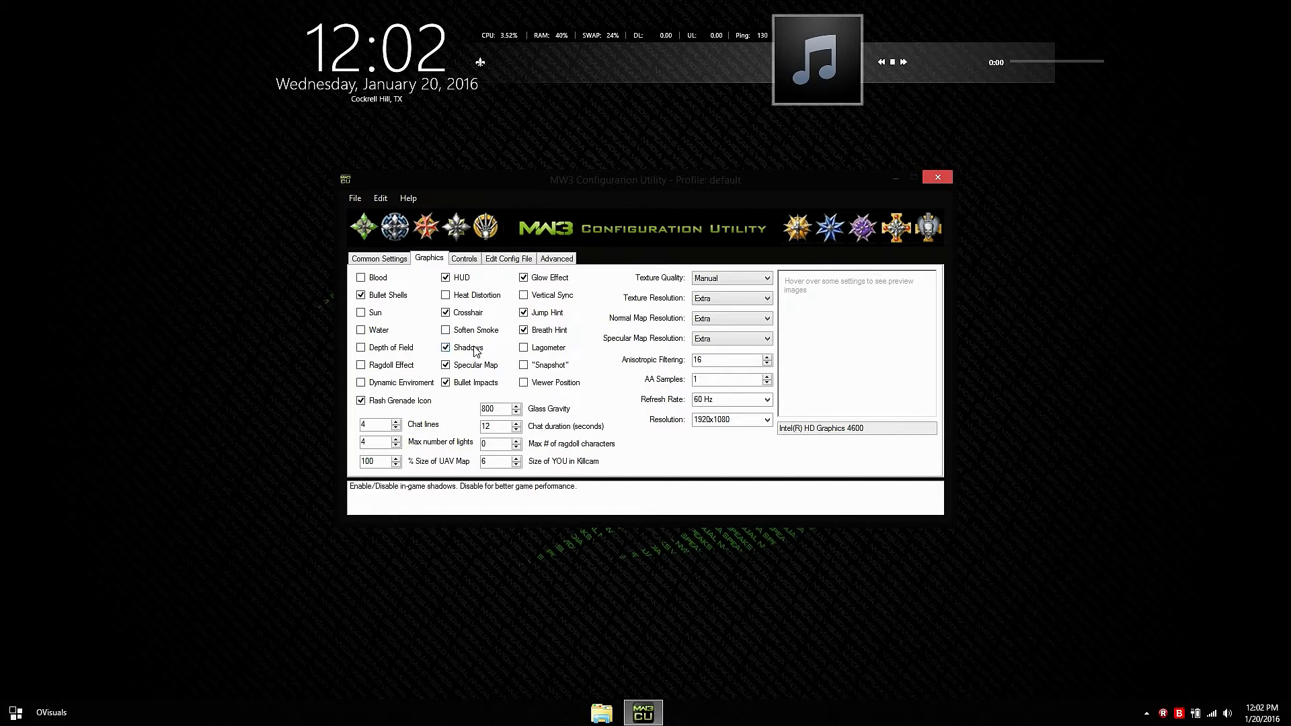
pyautogui.click(445, 346)
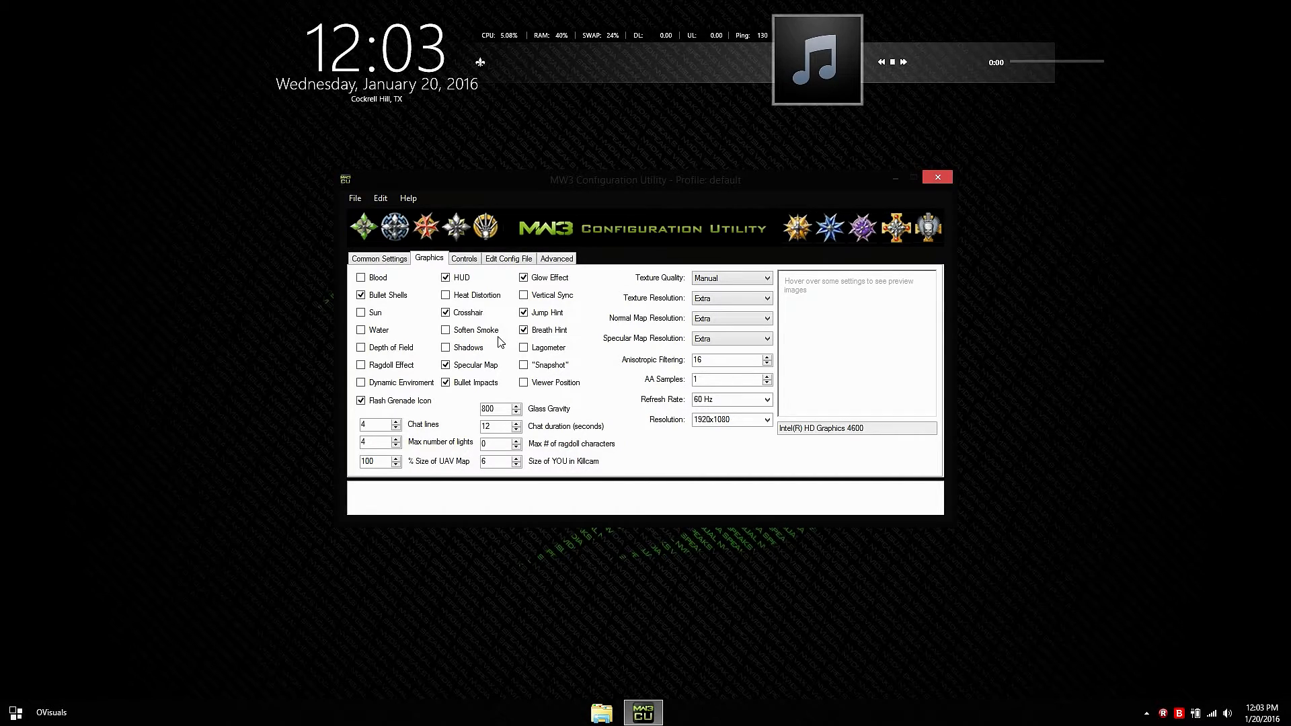
pyautogui.moveTo(496, 382)
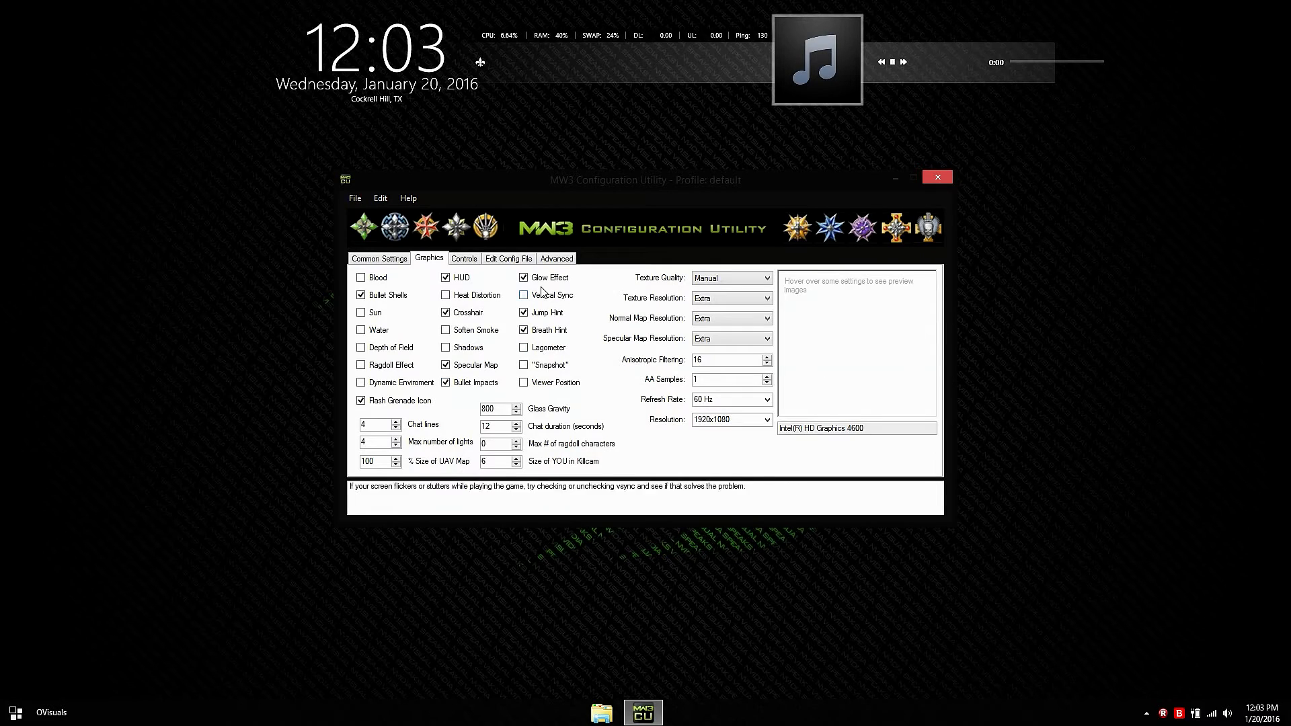
pyautogui.moveTo(547, 277)
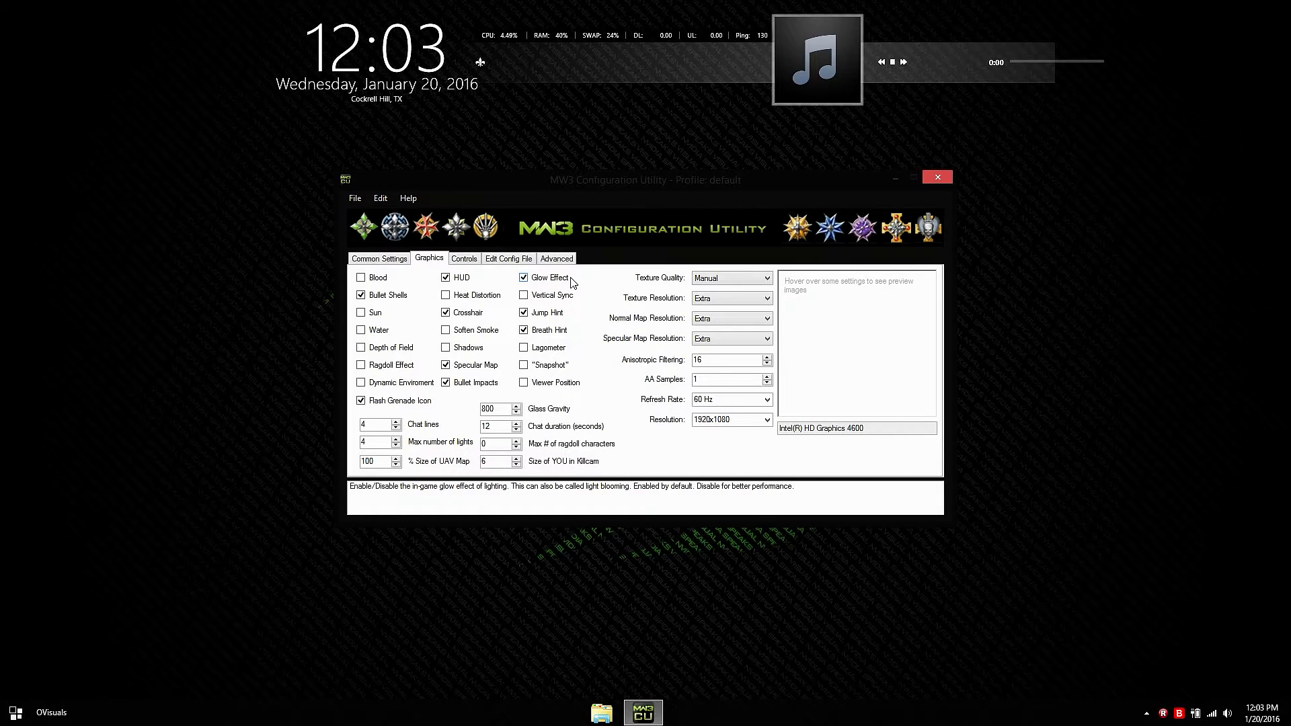
# - Uncheck Glow Effect and toggle the Breath Hint scope text
pyautogui.click(523, 277)
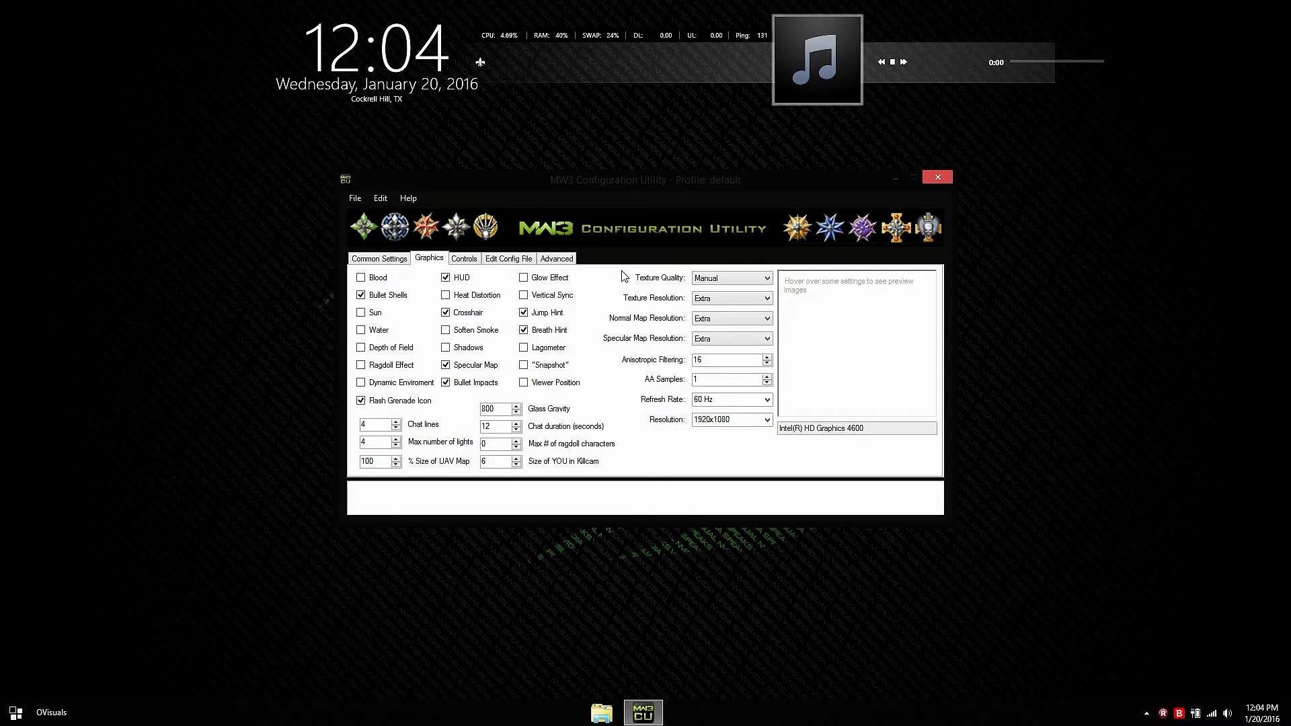
pyautogui.moveTo(600, 330)
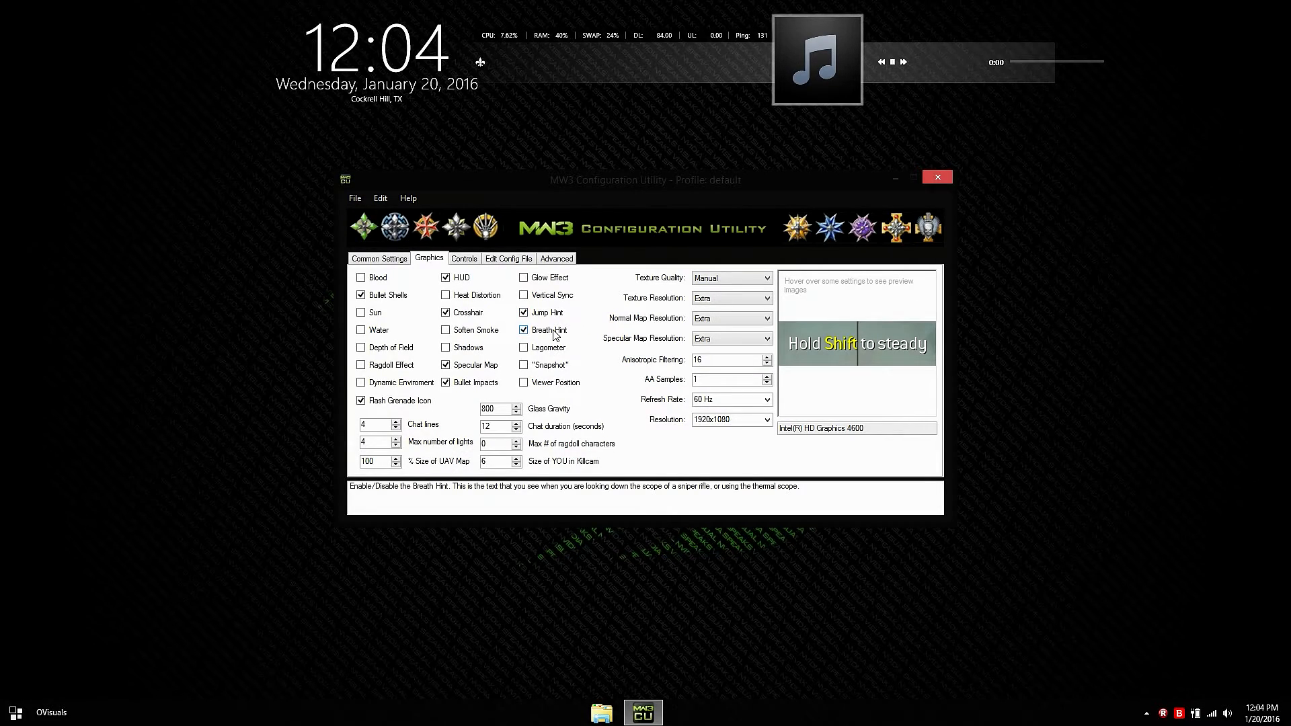
pyautogui.click(523, 330)
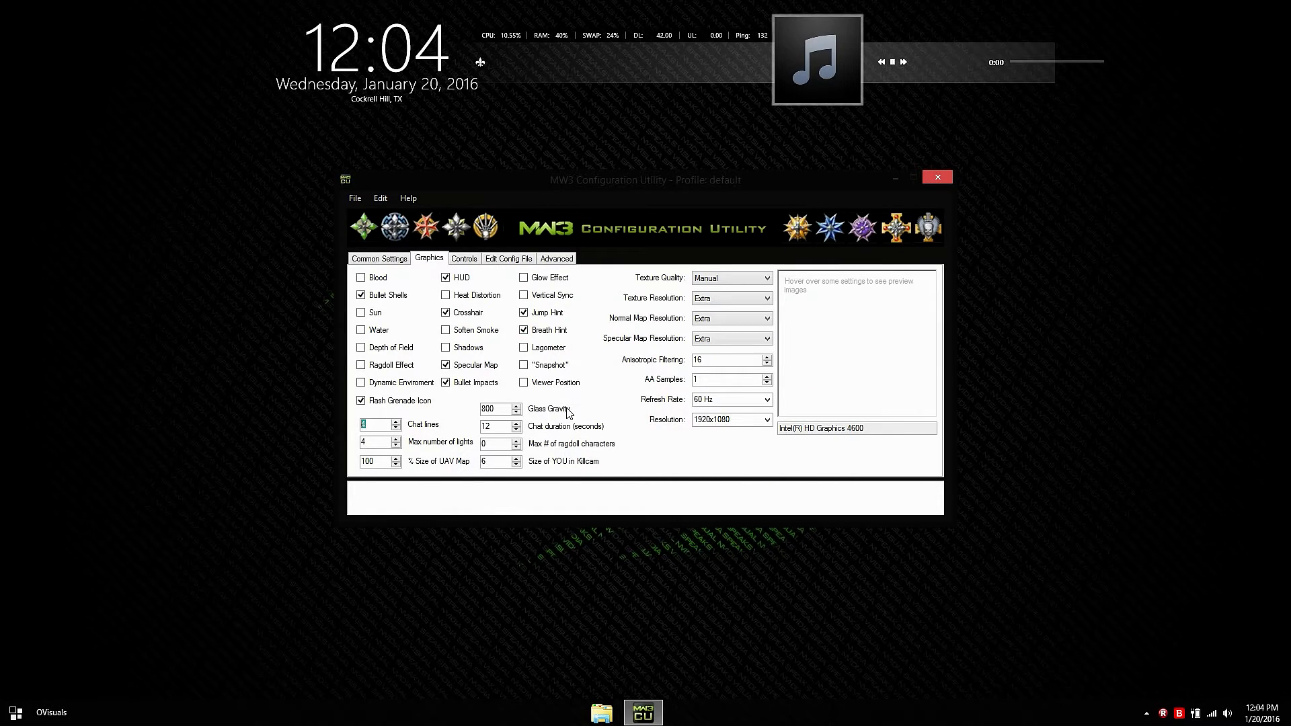
pyautogui.moveTo(548, 408)
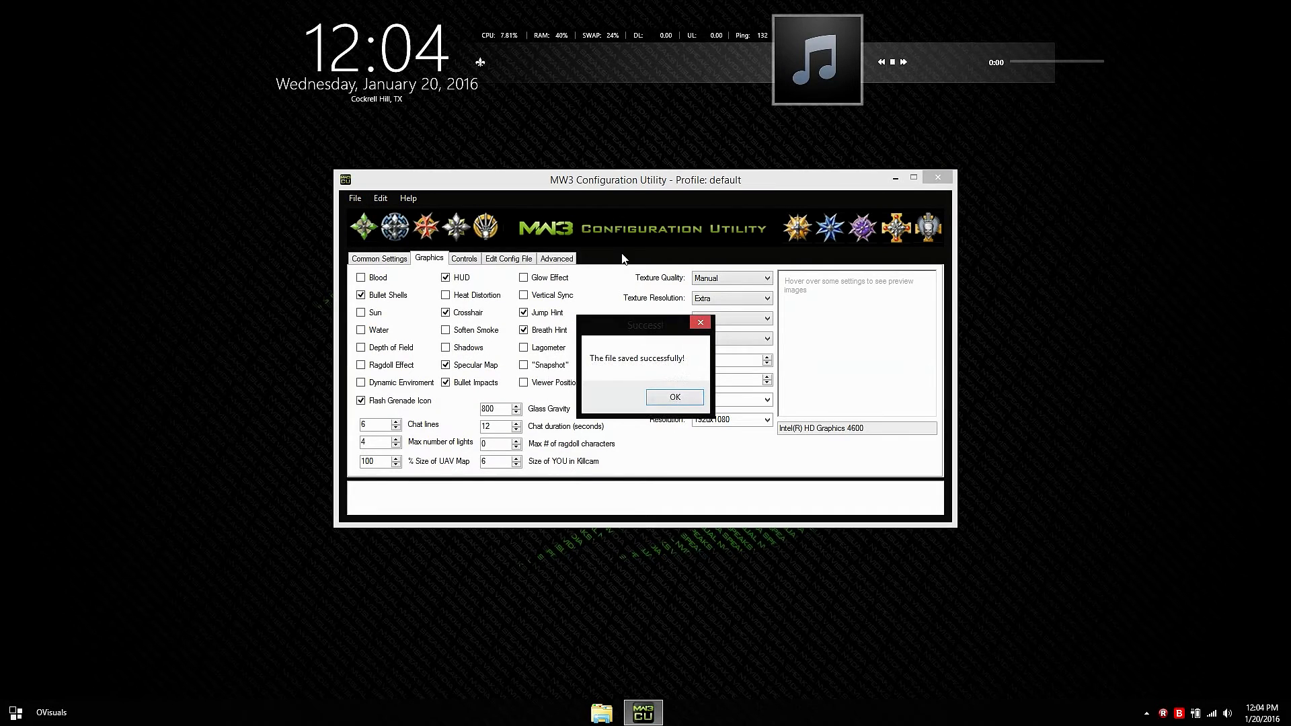
# - Dismiss the file-saved confirmation before setting the killcam YOU size
pyautogui.click(674, 397)
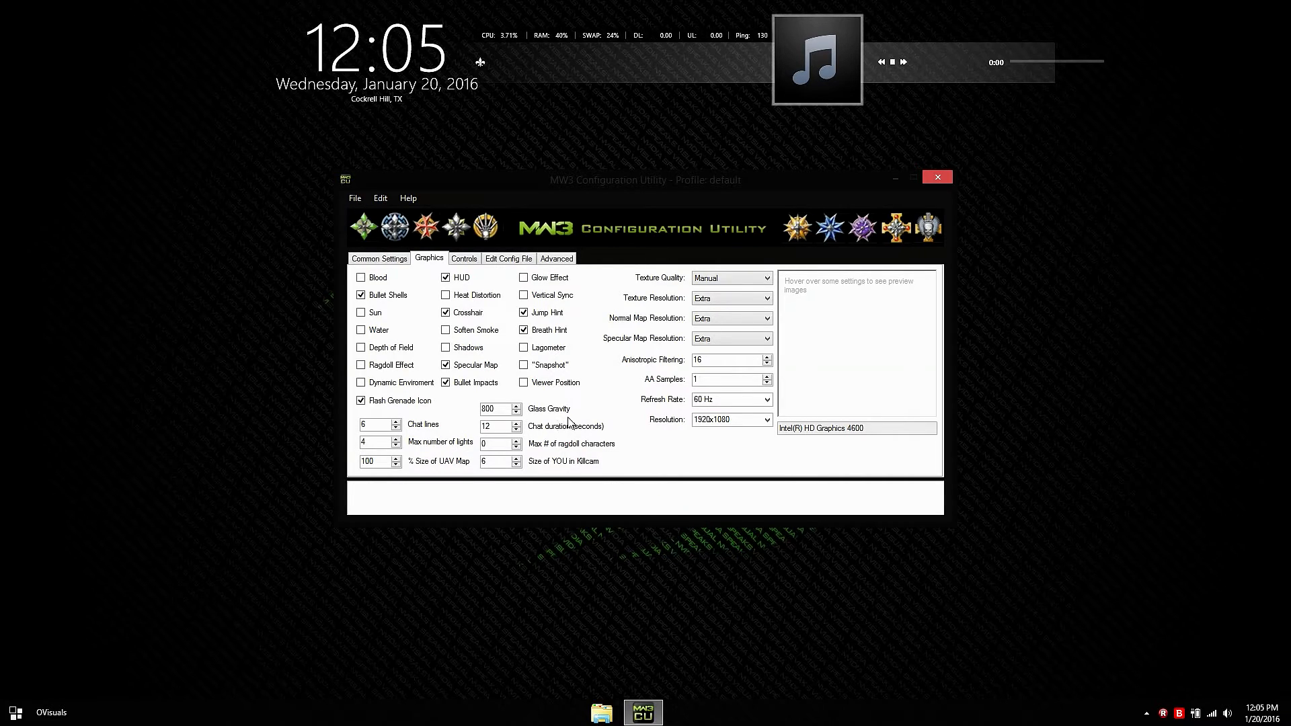
pyautogui.moveTo(549, 408)
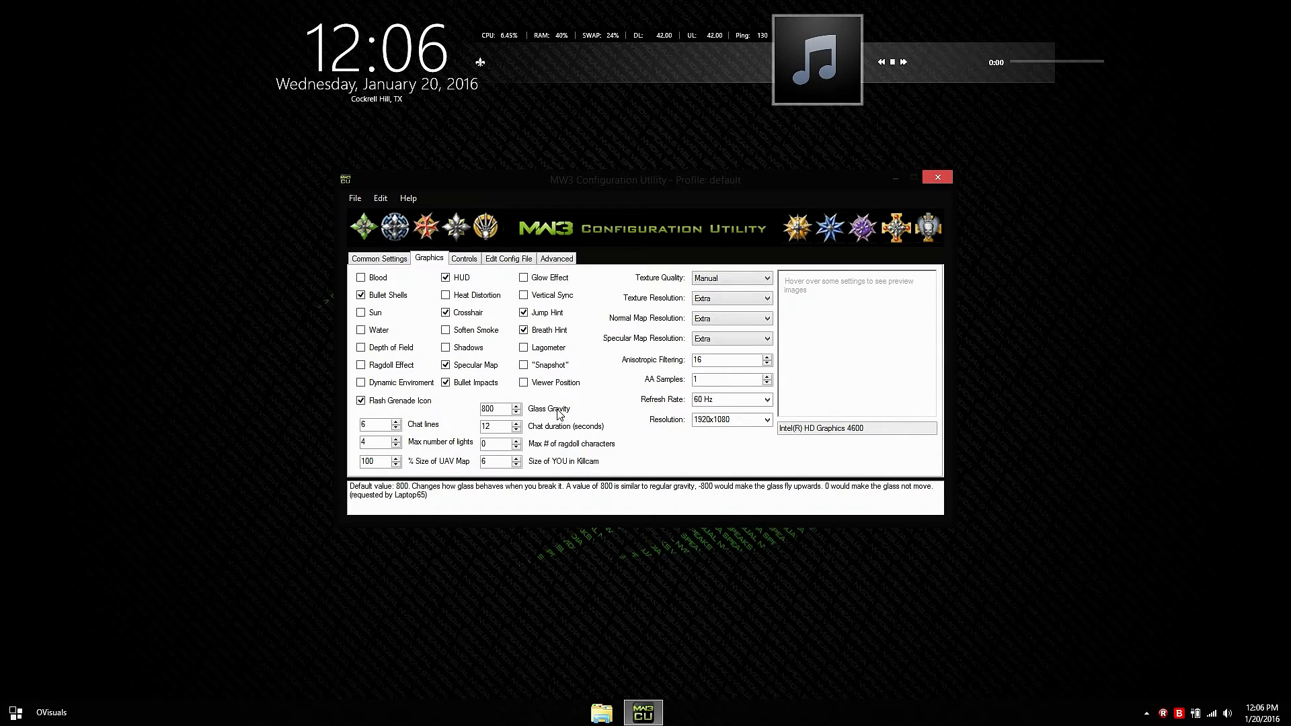
pyautogui.moveTo(537, 461)
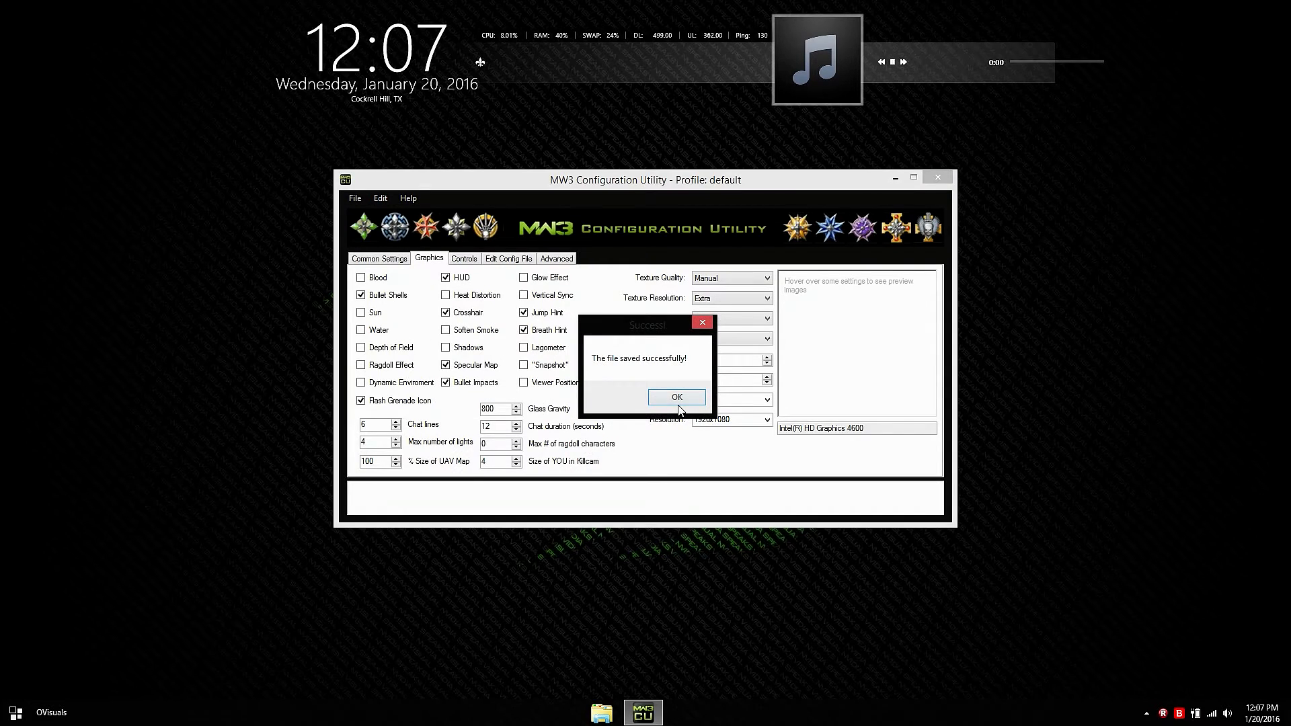
# - Dismiss the 'The file saved successfully!' dialog with YOU size 4 saved
pyautogui.click(676, 397)
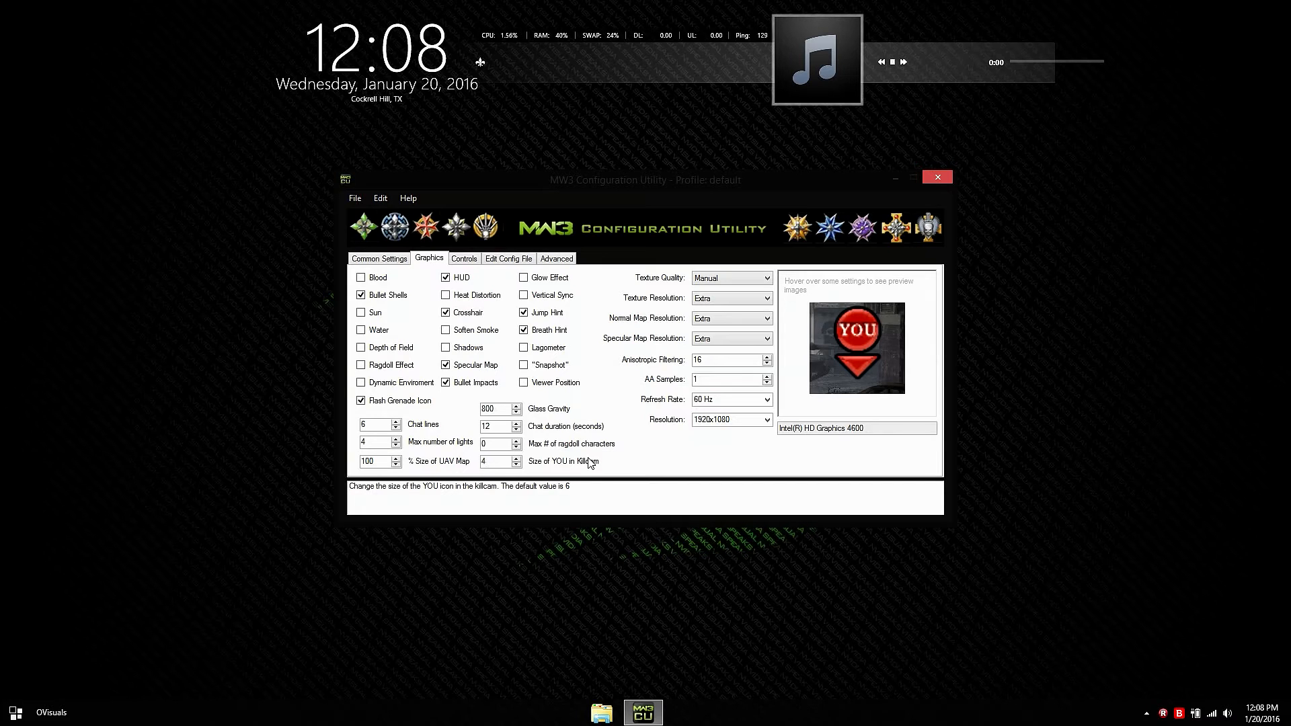
# - Switch to the Controls page listing bindings such as Shoot on MOUSE1 and Jump on SPACE
pyautogui.click(464, 259)
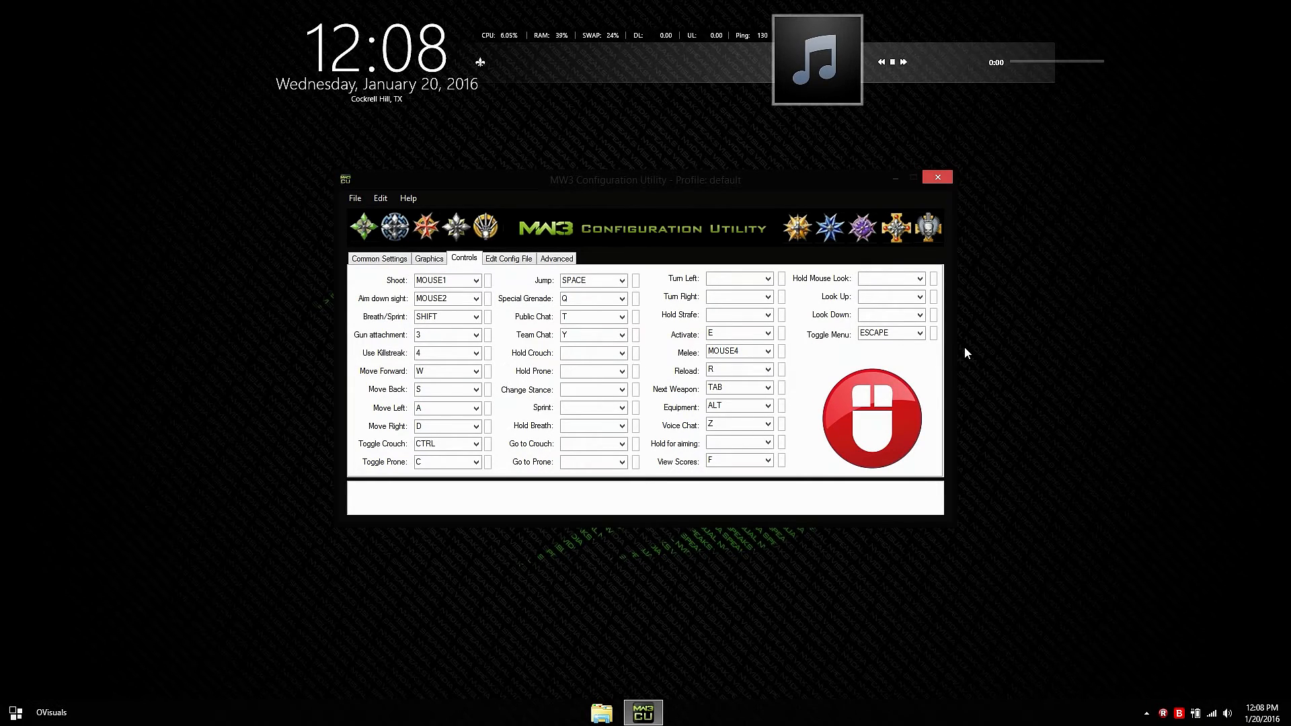
# - Bring up Mouse Settings showing sensitivity 1.38 and yaw/pitch 0.022
pyautogui.click(871, 416)
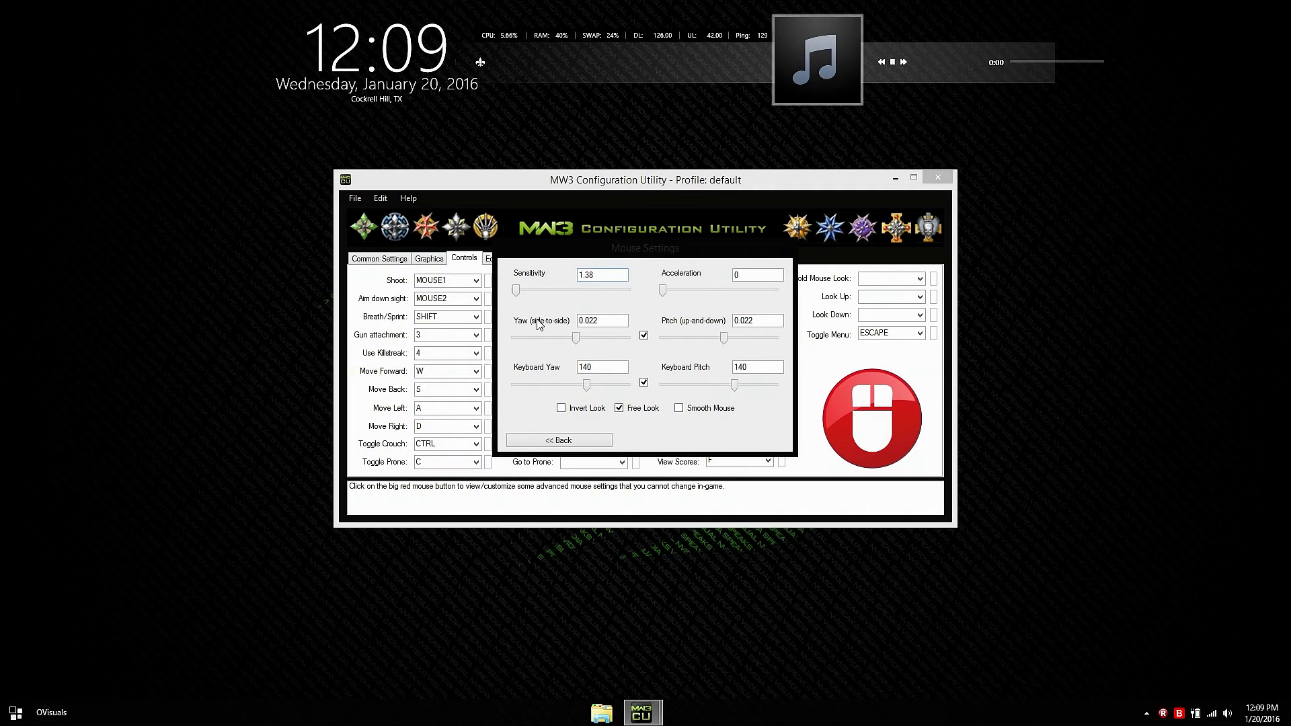
pyautogui.moveTo(540, 321)
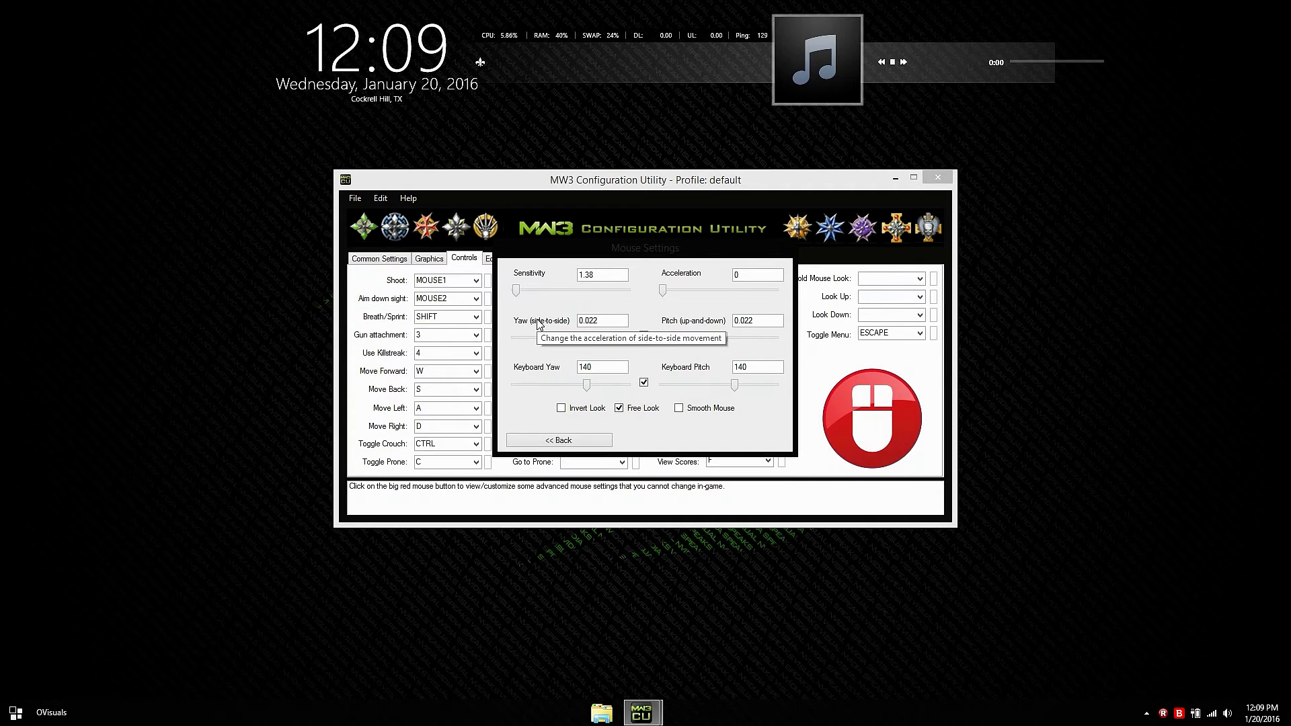
pyautogui.moveTo(519, 344)
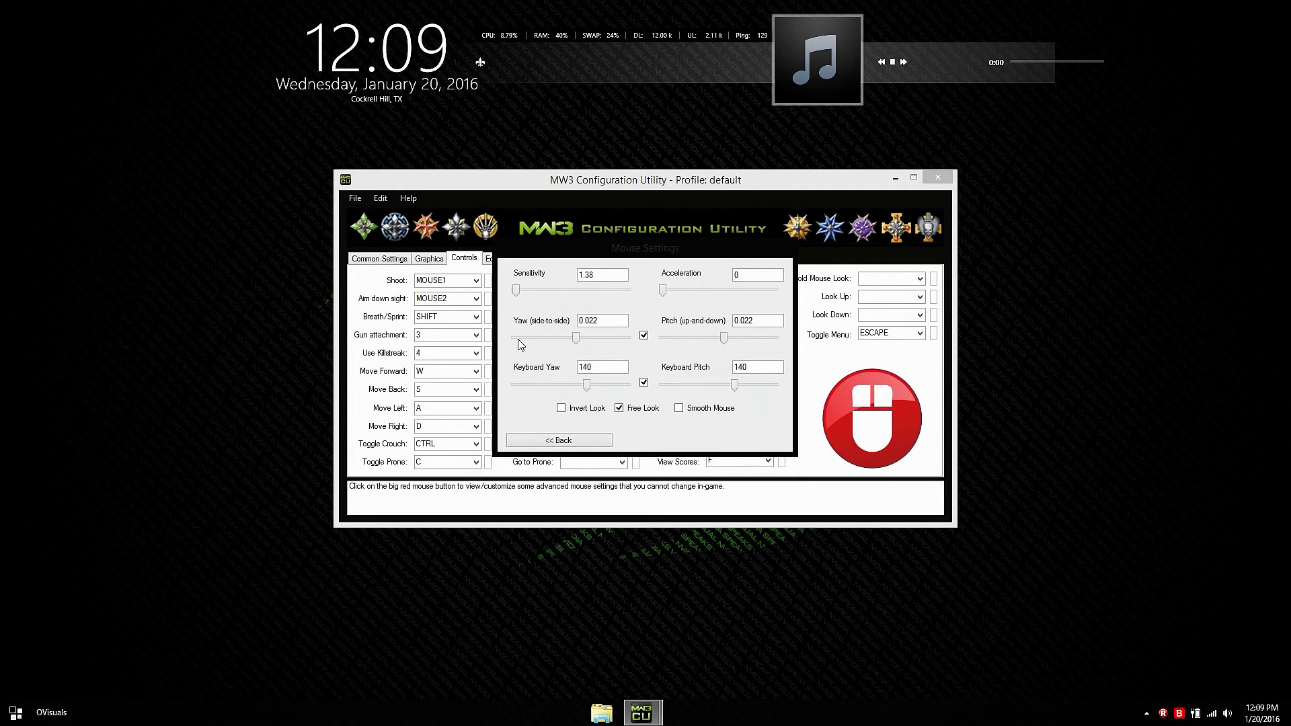
# - Search the config file for 'Sens' to find sensitivity 1.38, then show the Advanced profile and reset page
pyautogui.click(508, 258)
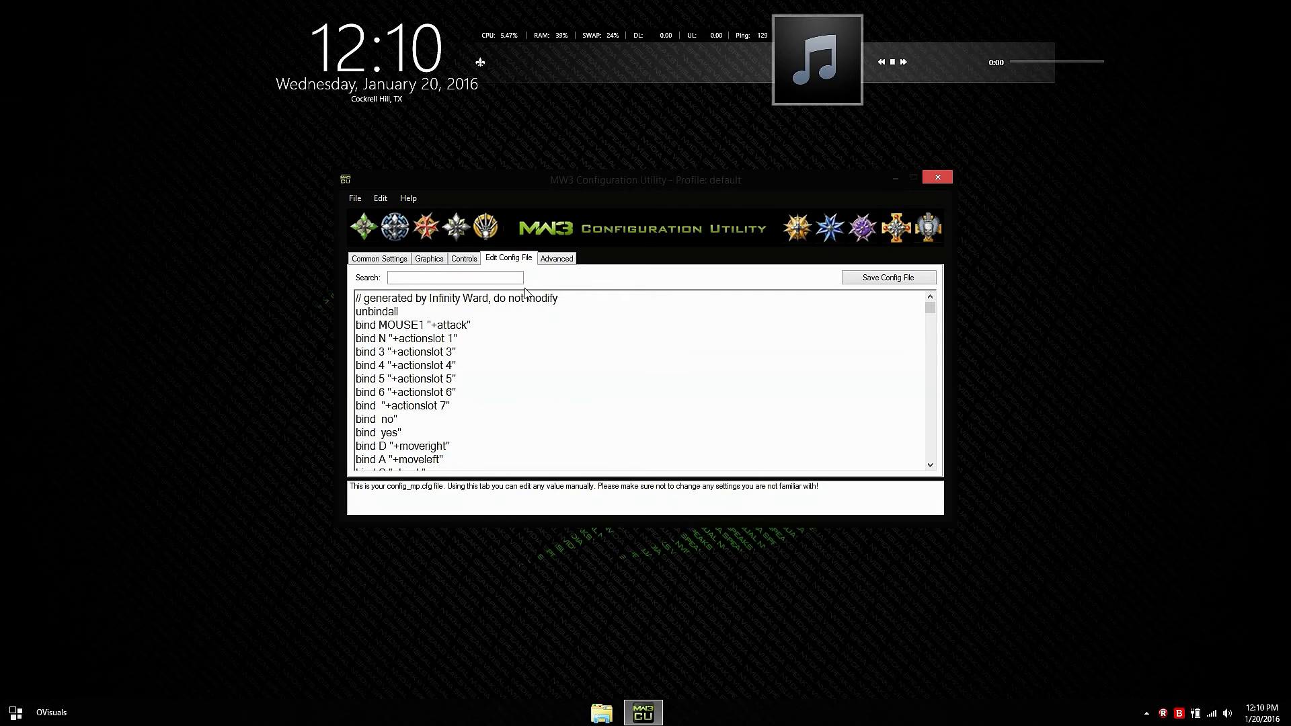
pyautogui.click(456, 277)
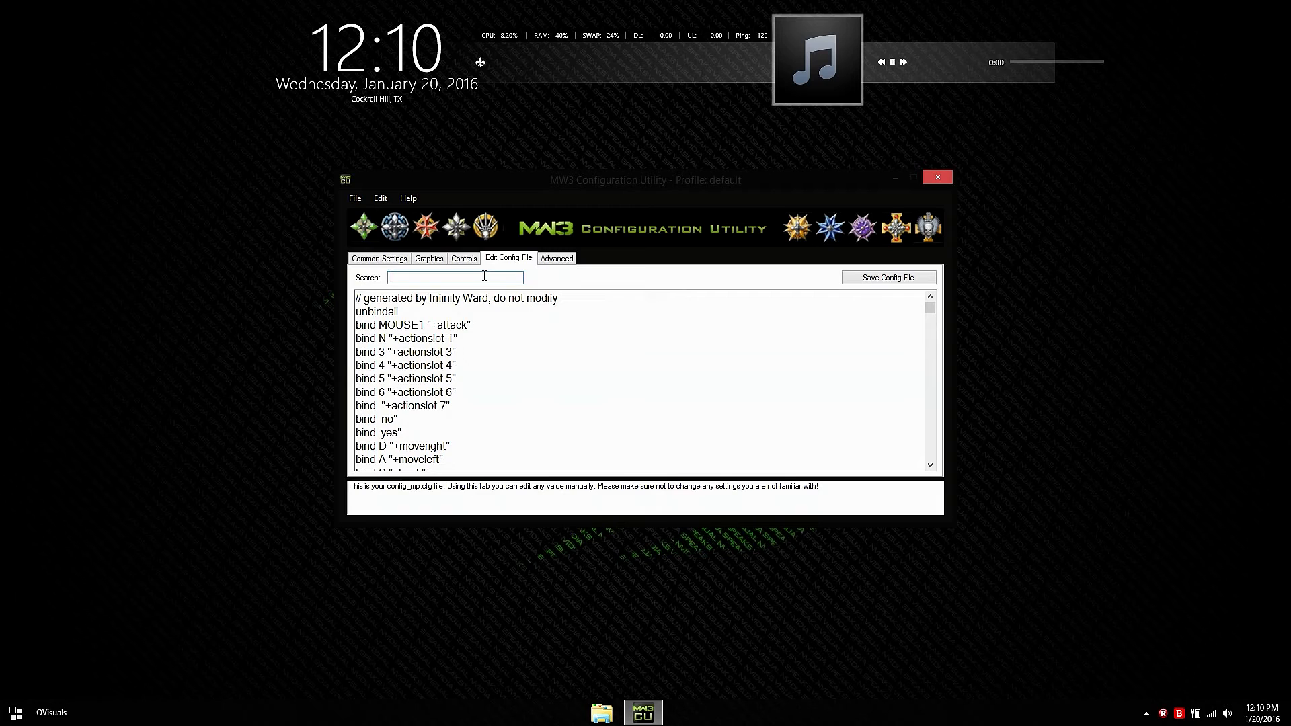
pyautogui.write('Sens')
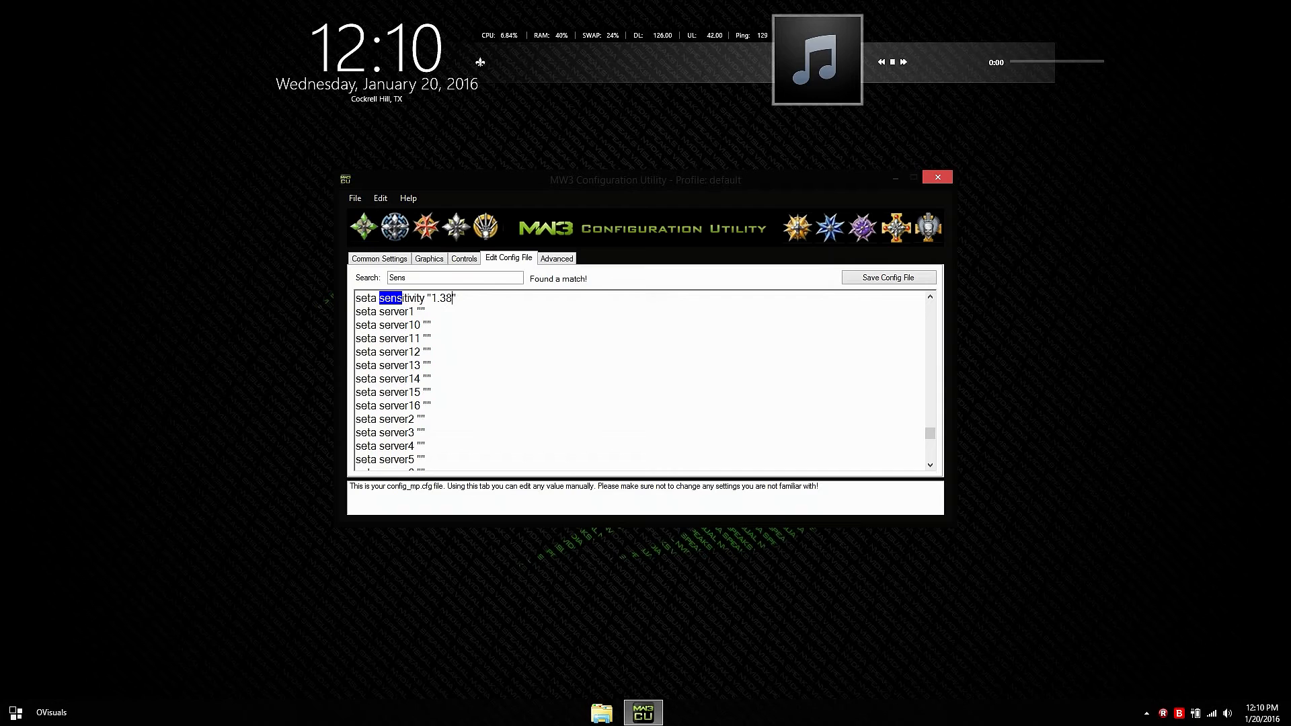
pyautogui.moveTo(775, 279)
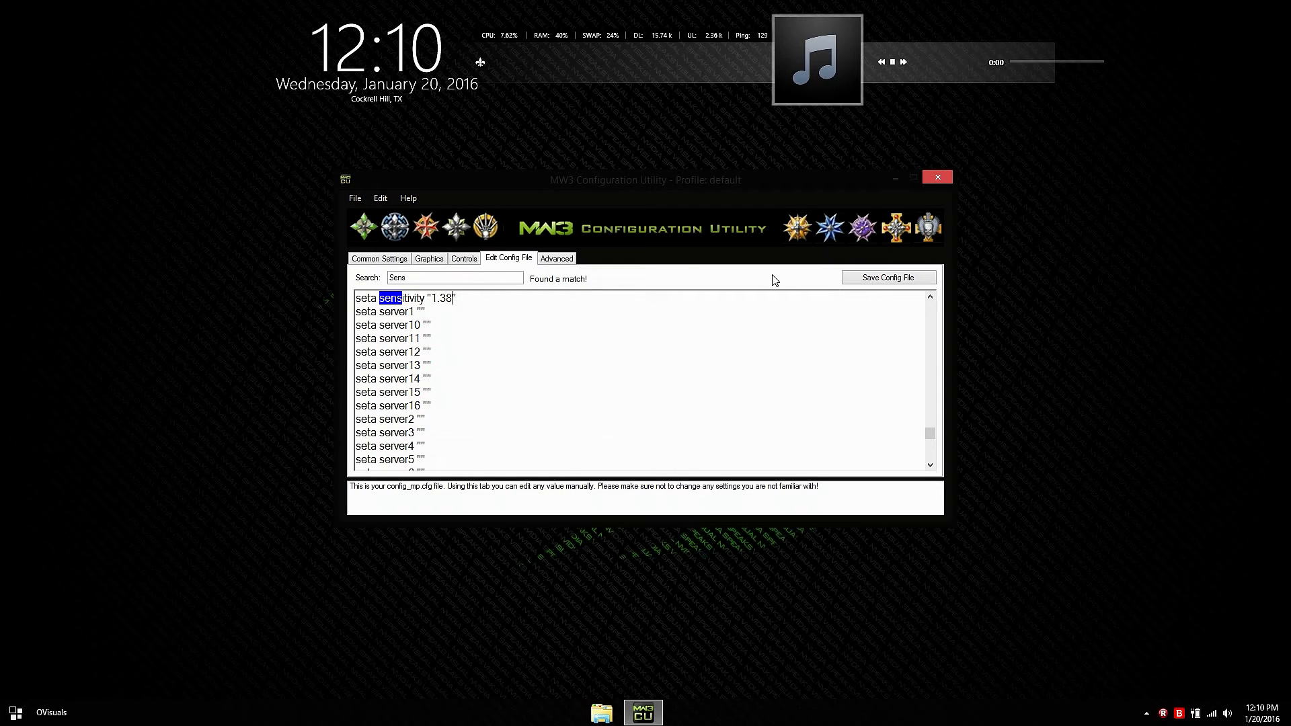
pyautogui.moveTo(957, 434)
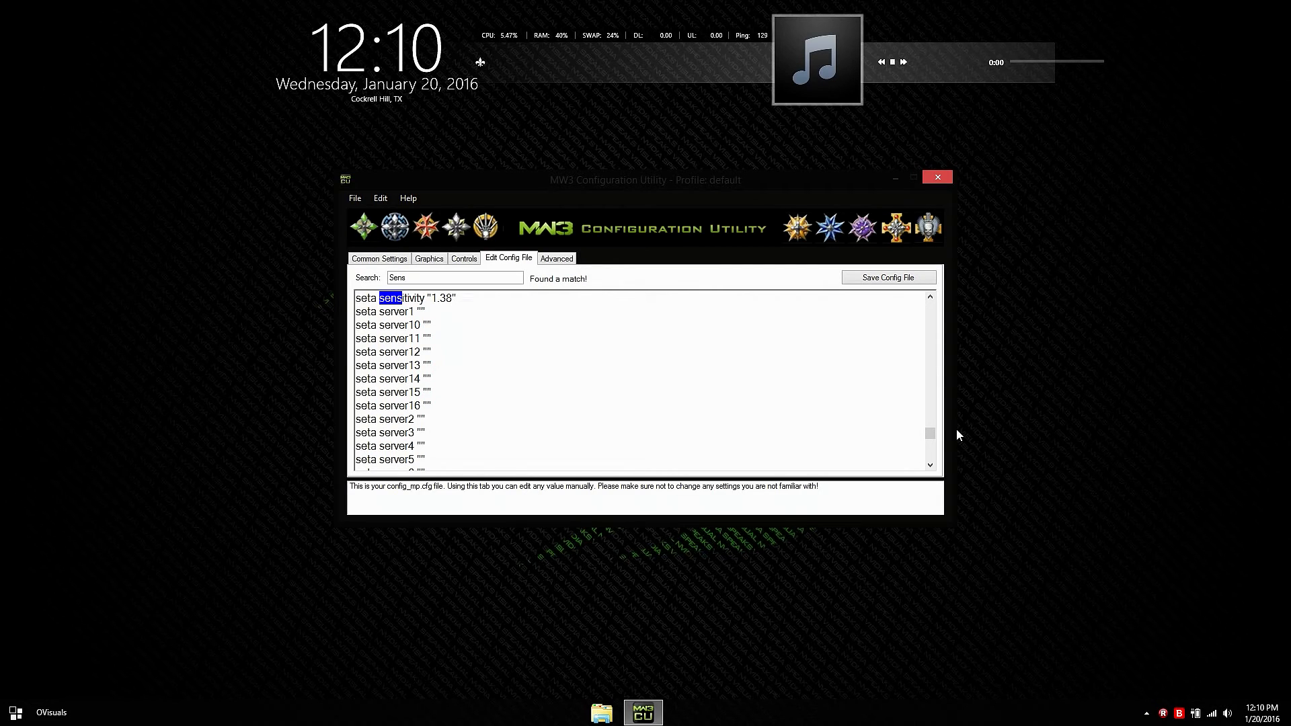
pyautogui.click(556, 258)
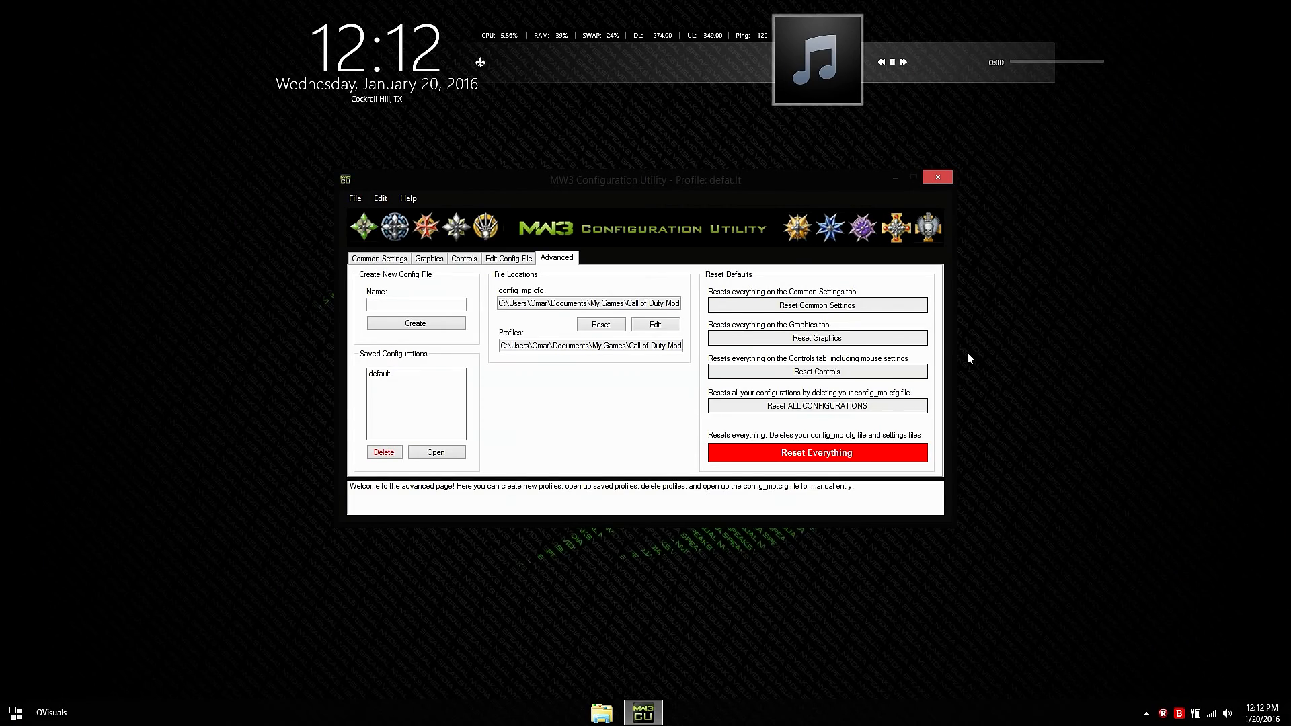